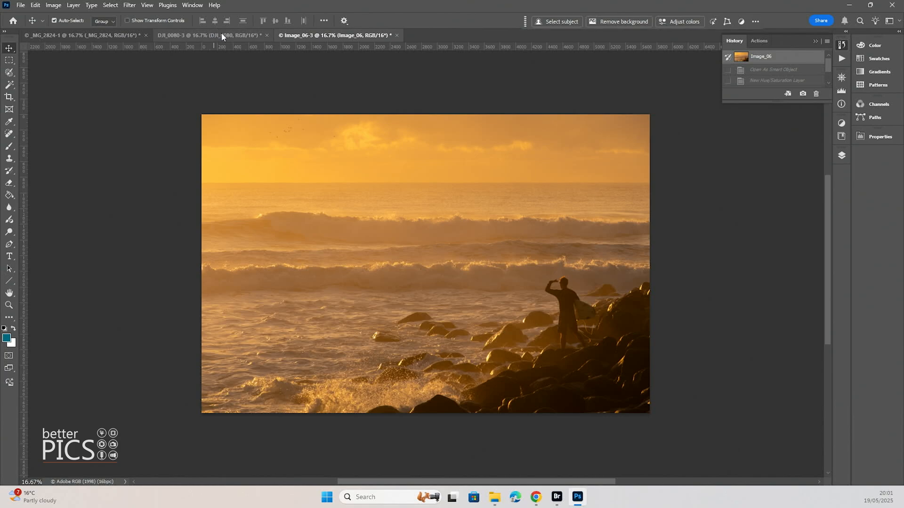
Switch to the DJI_0080 aerial beach-and-pier photo
click(199, 35)
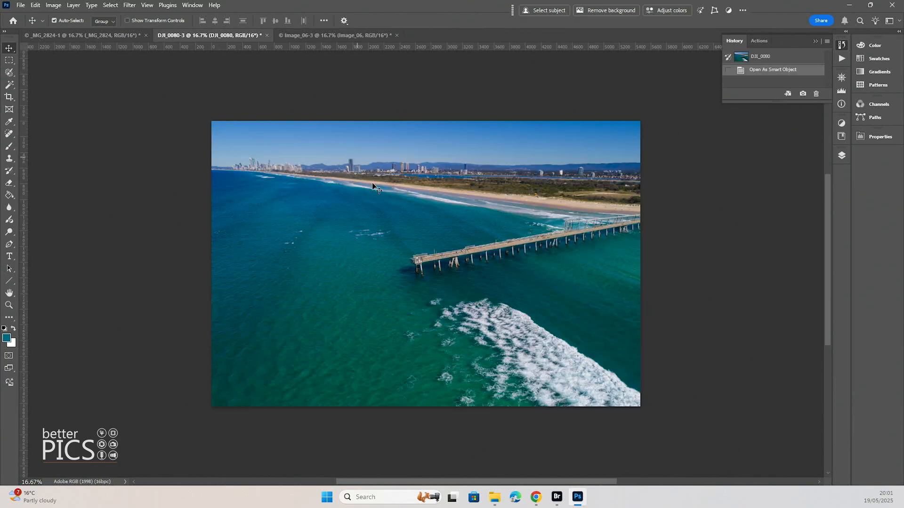
mouse_move(398, 218)
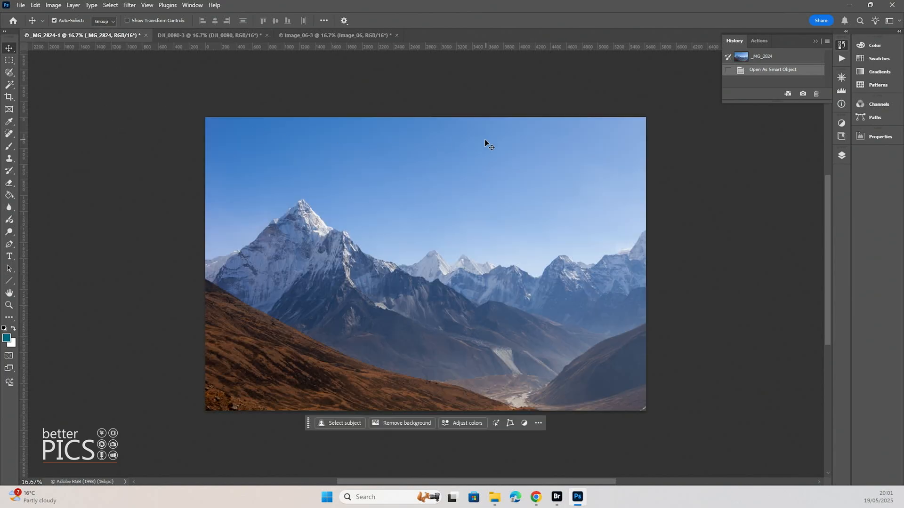
mouse_move(294, 425)
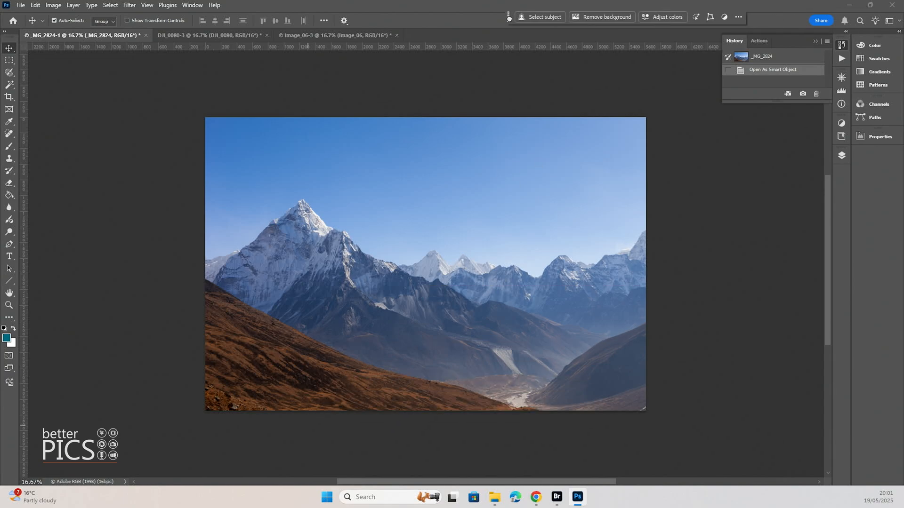
Bring the Image_06 sunset photo of the figure on seaside rocks to the front
click(334, 36)
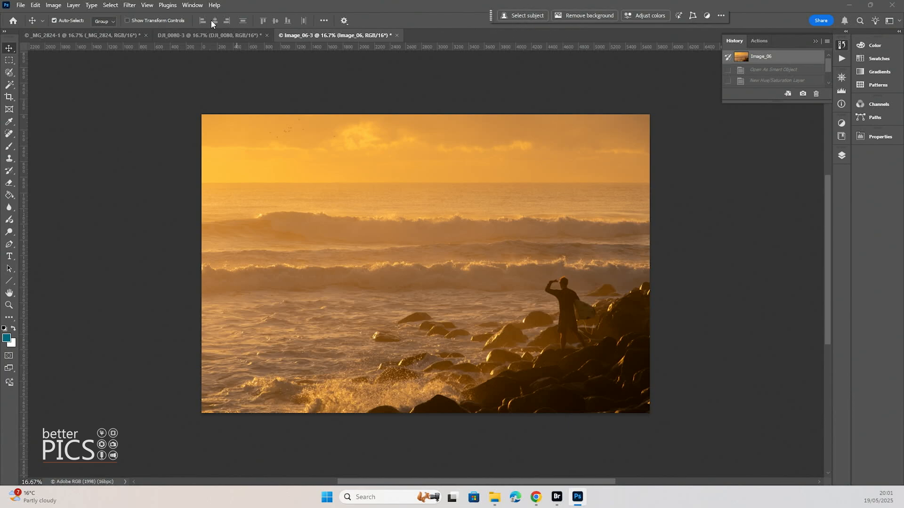
click(192, 5)
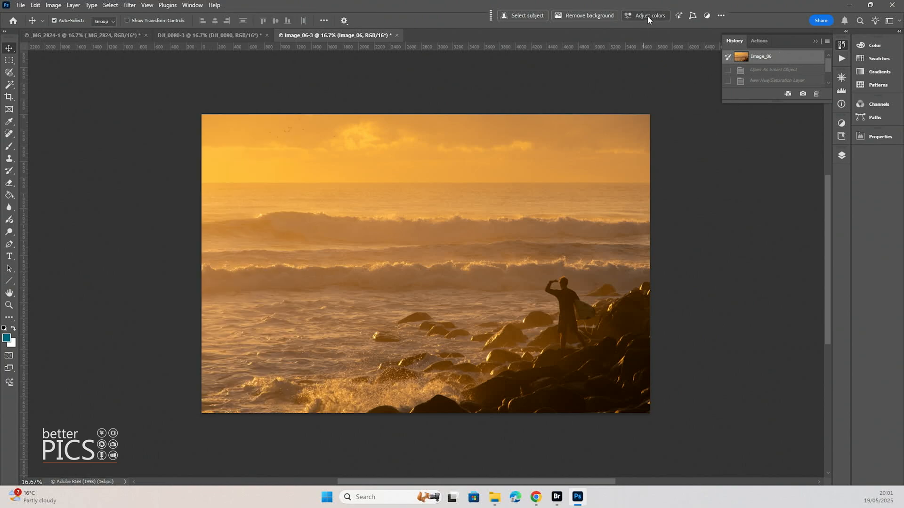
mouse_move(649, 15)
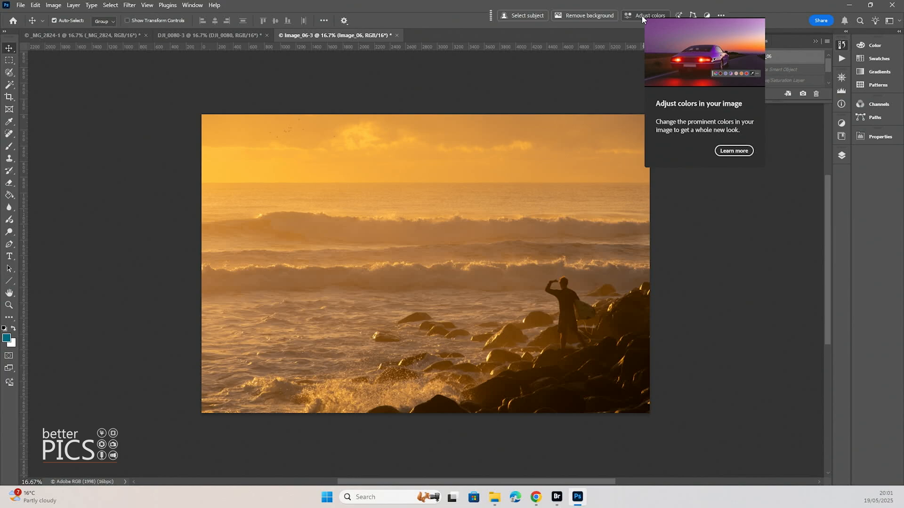
mouse_move(747, 76)
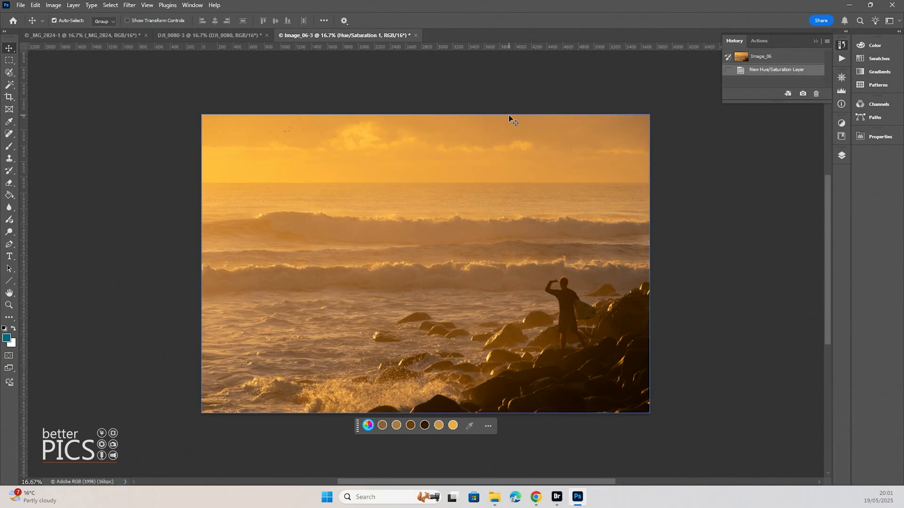
mouse_move(359, 427)
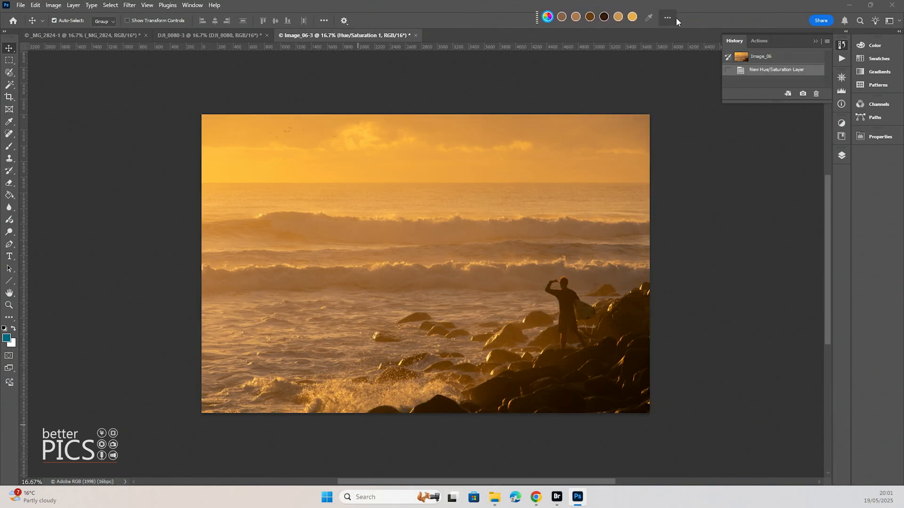
Use Adjust colors to add a Hue/Saturation layer with prominent colour swatches
click(667, 17)
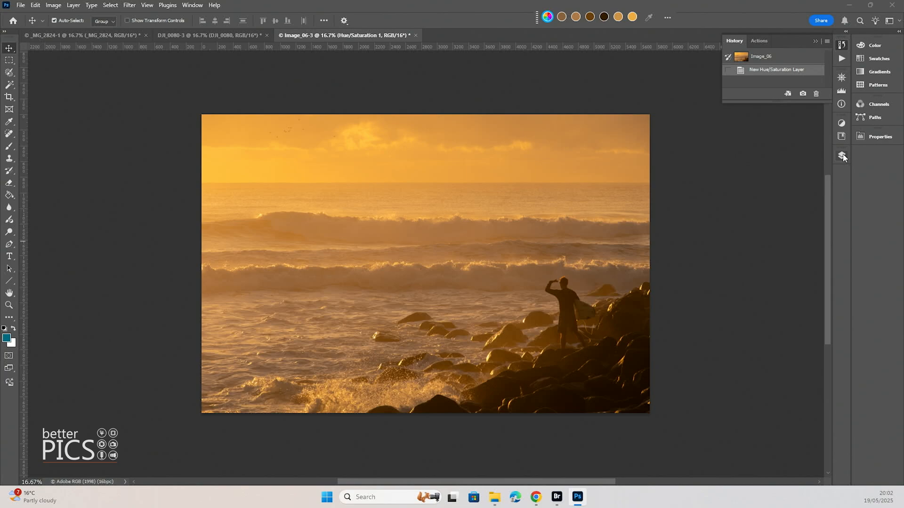
Show the Layers and Properties panels for the Hue/Saturation 1 Prominent Colors settings
click(842, 155)
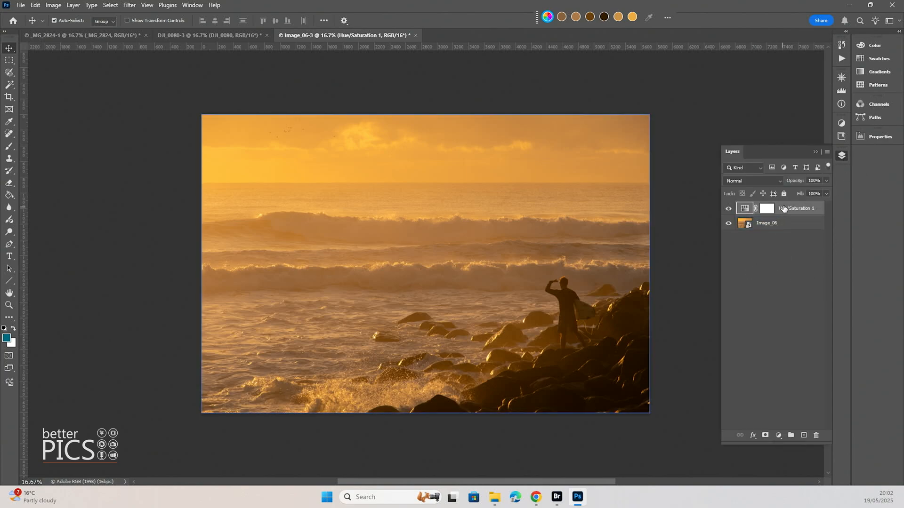
mouse_move(796, 213)
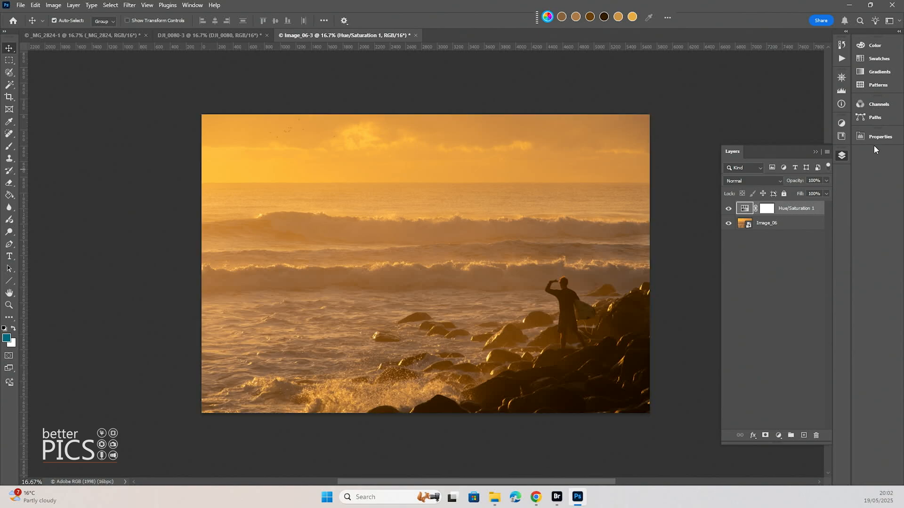
click(875, 136)
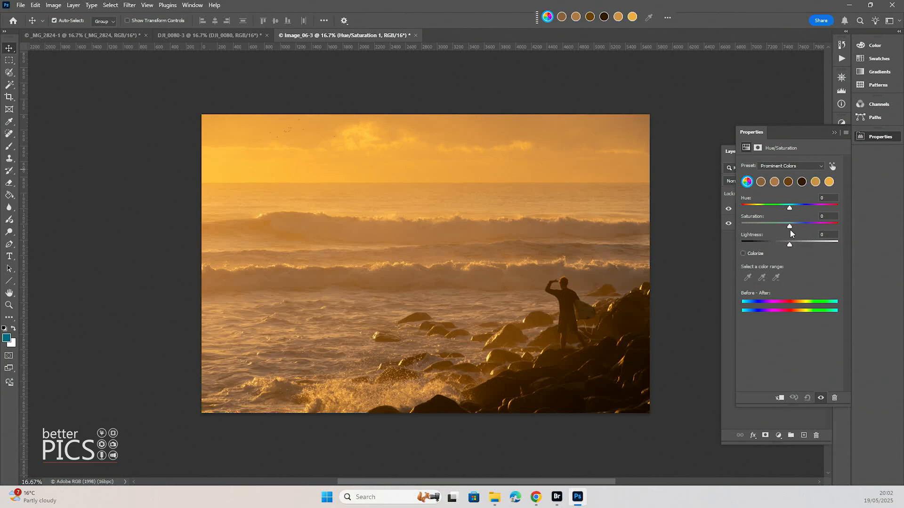
mouse_move(888, 140)
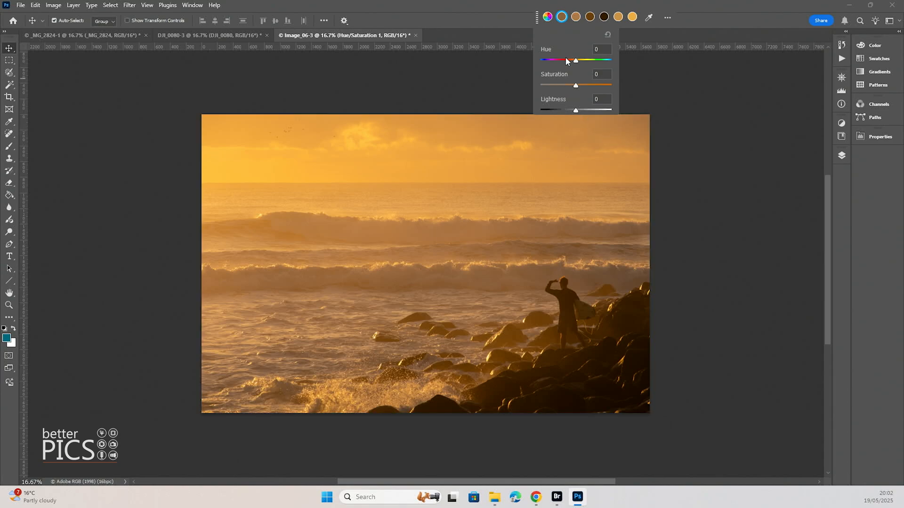
drag(575, 60, 542, 60)
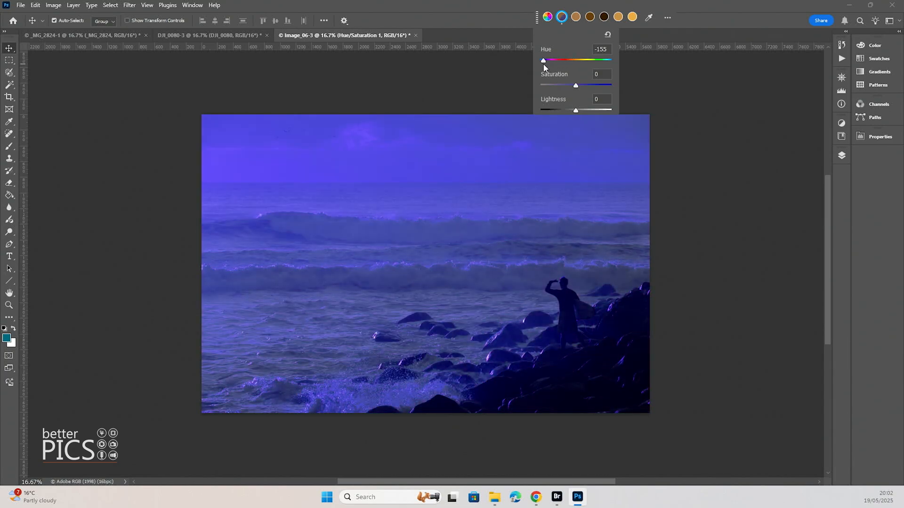
drag(542, 60, 583, 61)
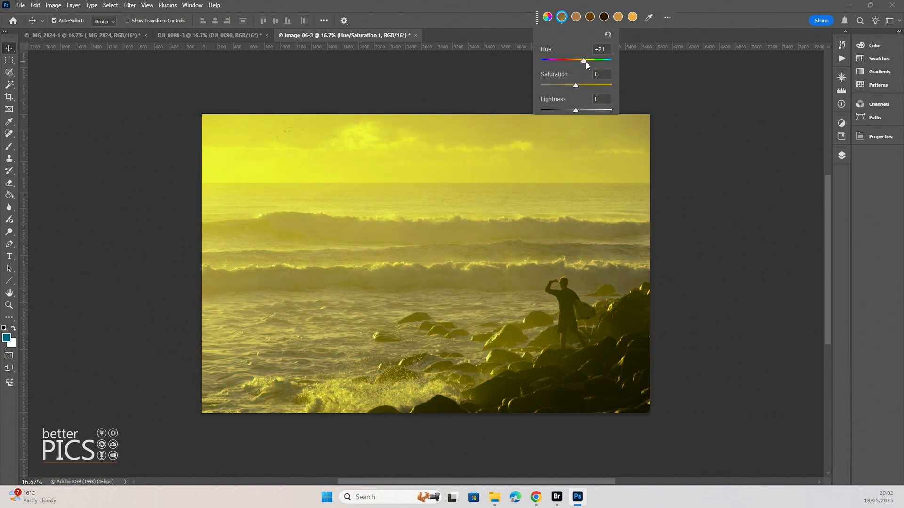
drag(584, 60, 591, 60)
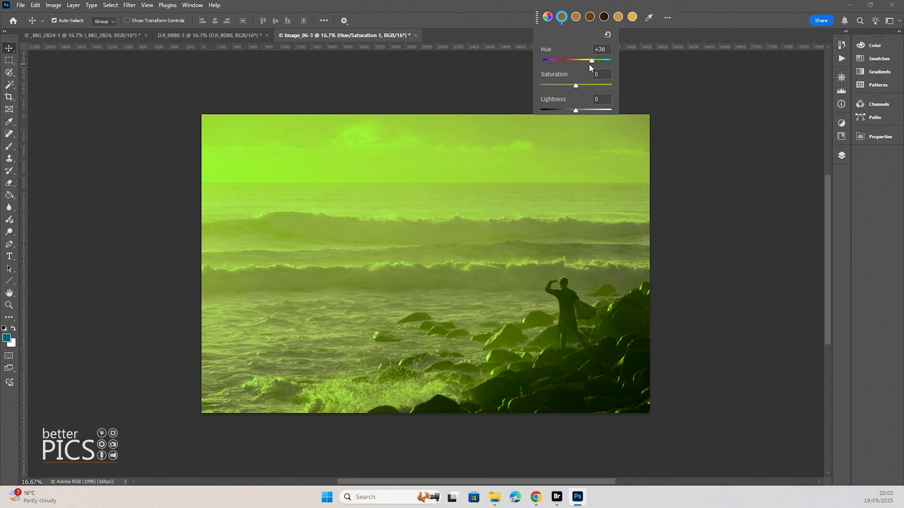
click(606, 34)
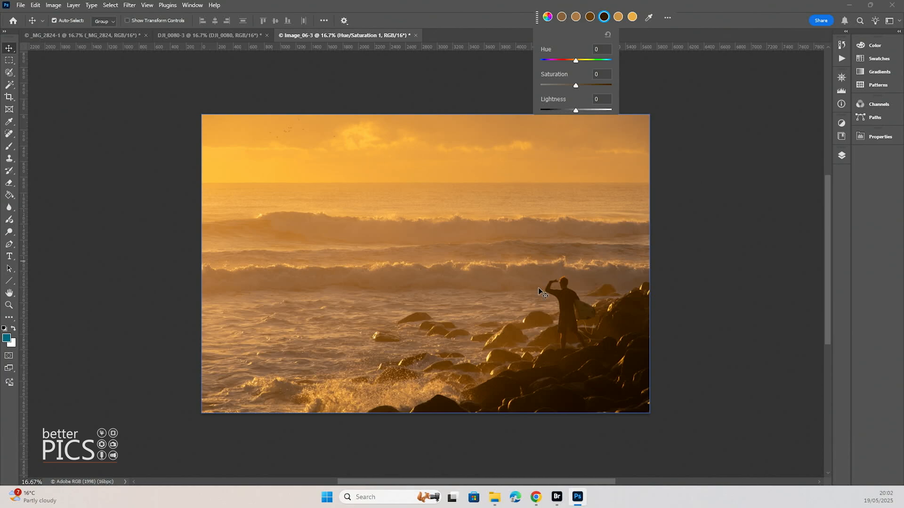
mouse_move(522, 266)
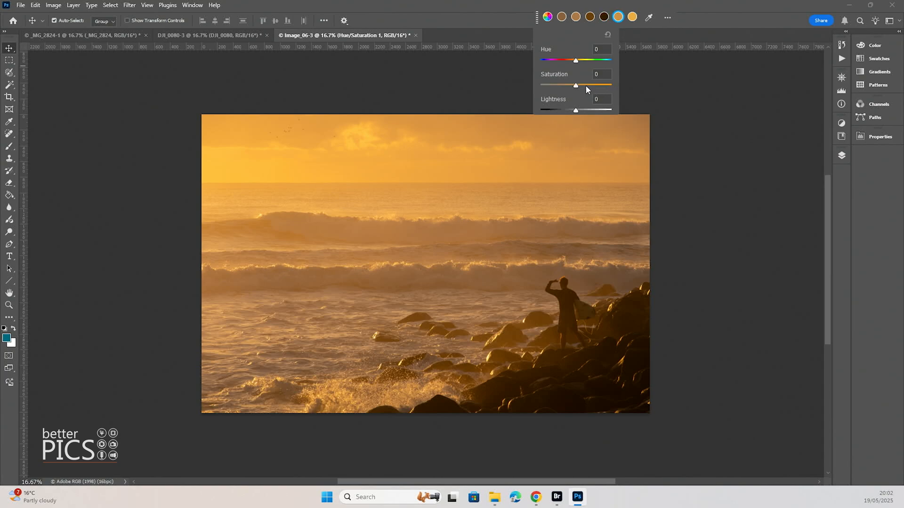
drag(575, 61, 573, 61)
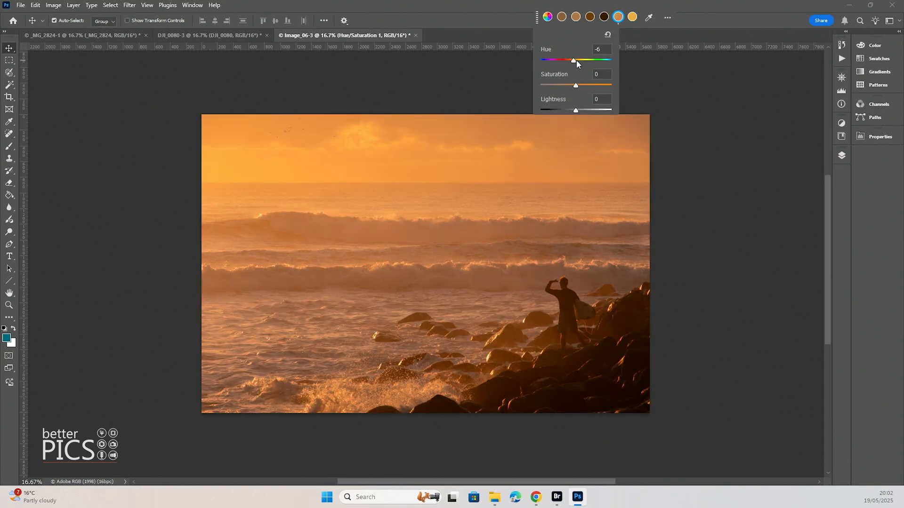
drag(572, 60, 575, 60)
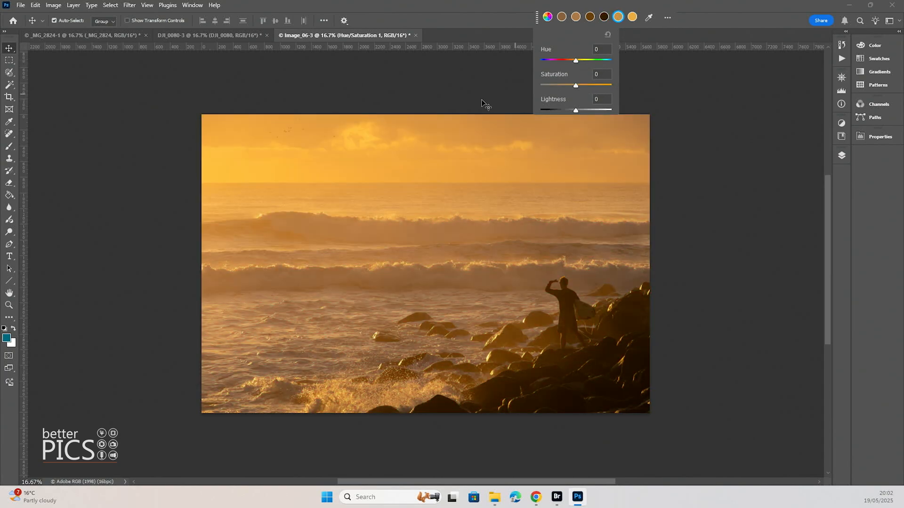
Make the aerial beach-and-pier photo the active document
click(208, 36)
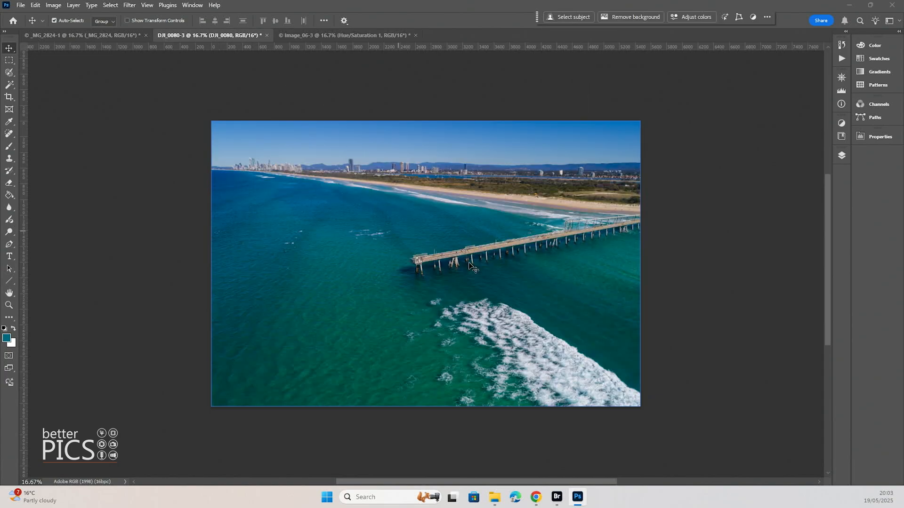
mouse_move(605, 67)
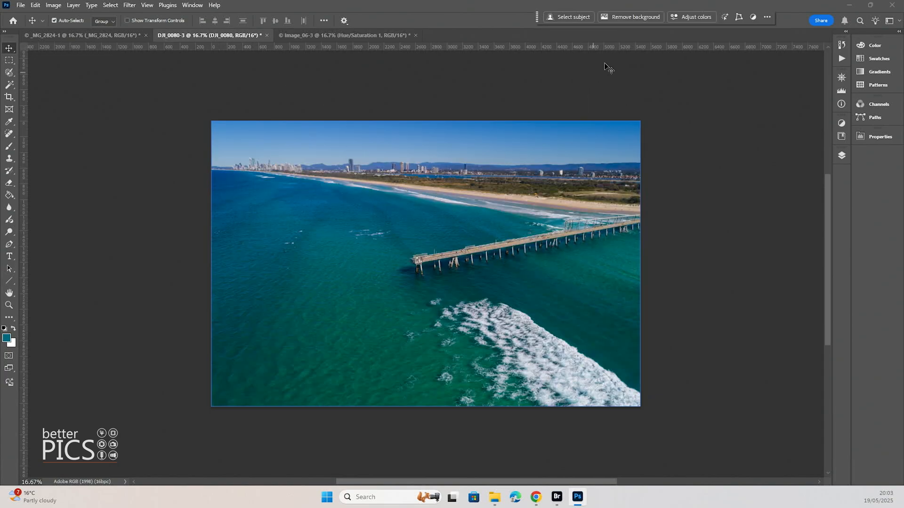
mouse_move(695, 16)
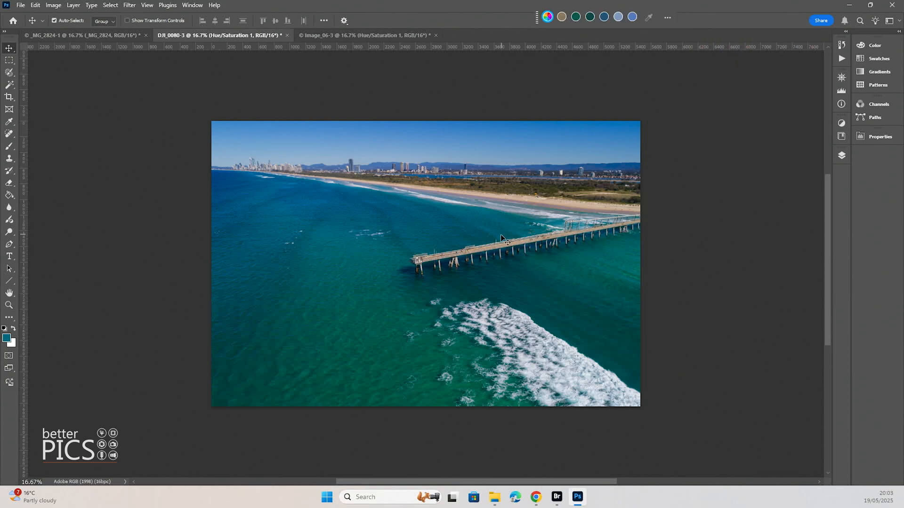
mouse_move(350, 255)
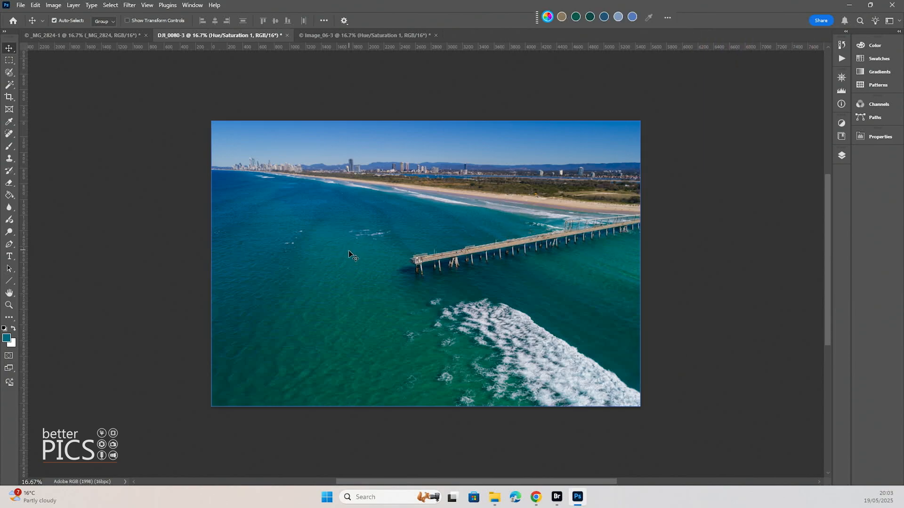
mouse_move(421, 143)
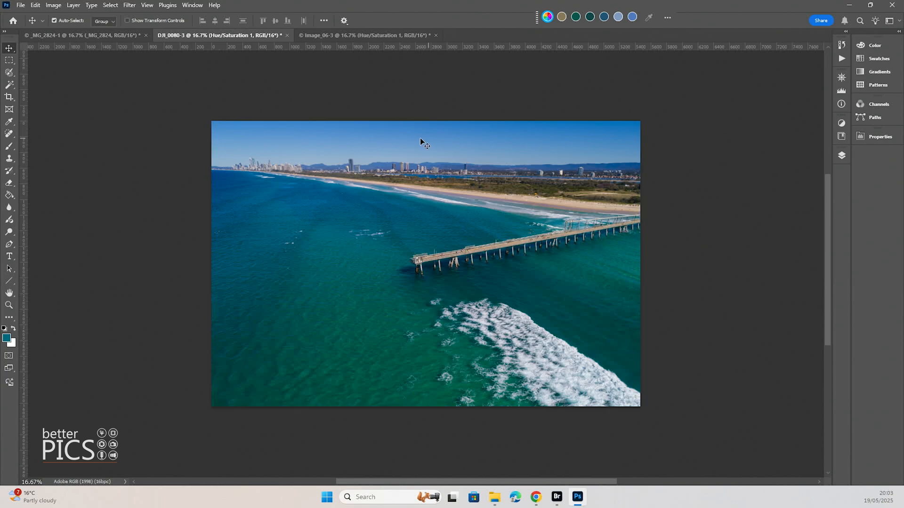
Swing the sandy tone's hue toward pink and purple, then back near natural
click(561, 16)
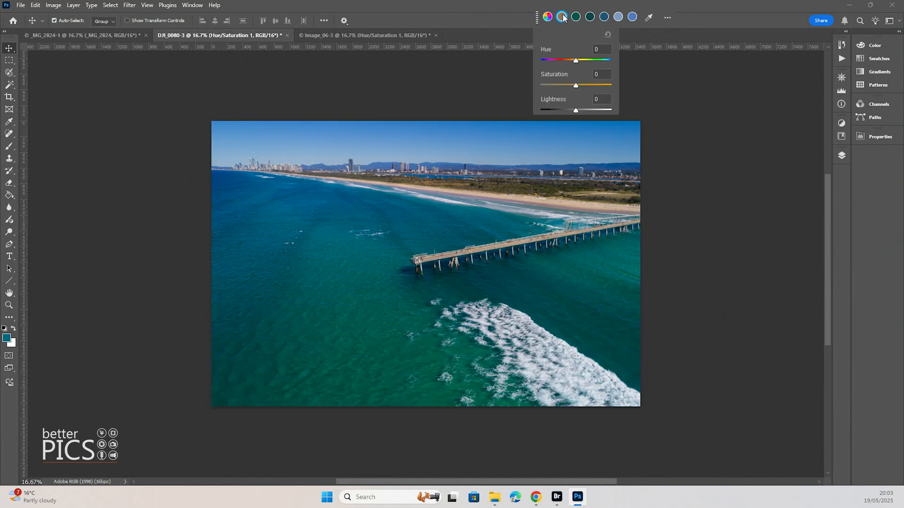
drag(575, 60, 554, 60)
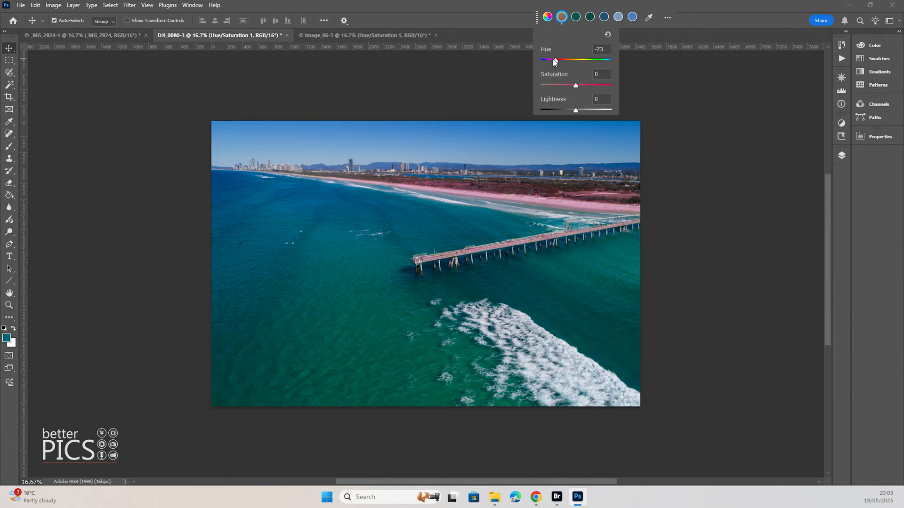
drag(553, 61, 568, 60)
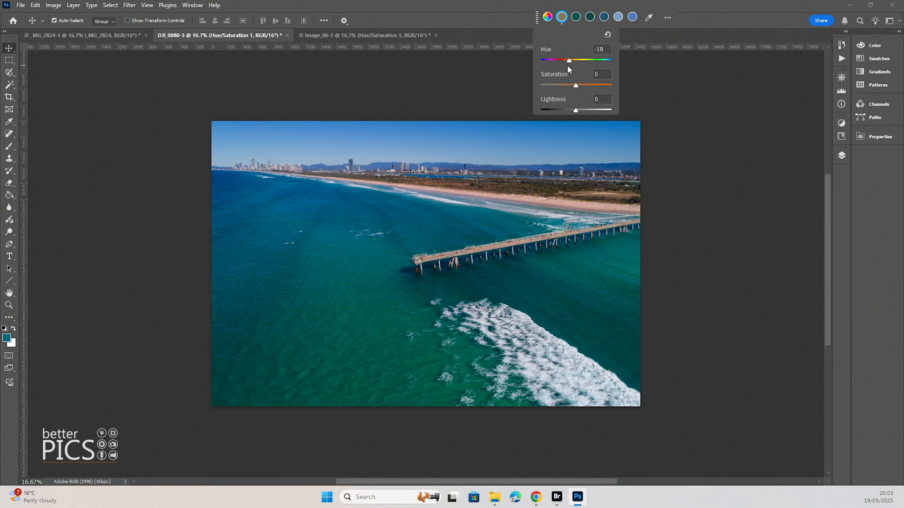
drag(567, 59, 548, 60)
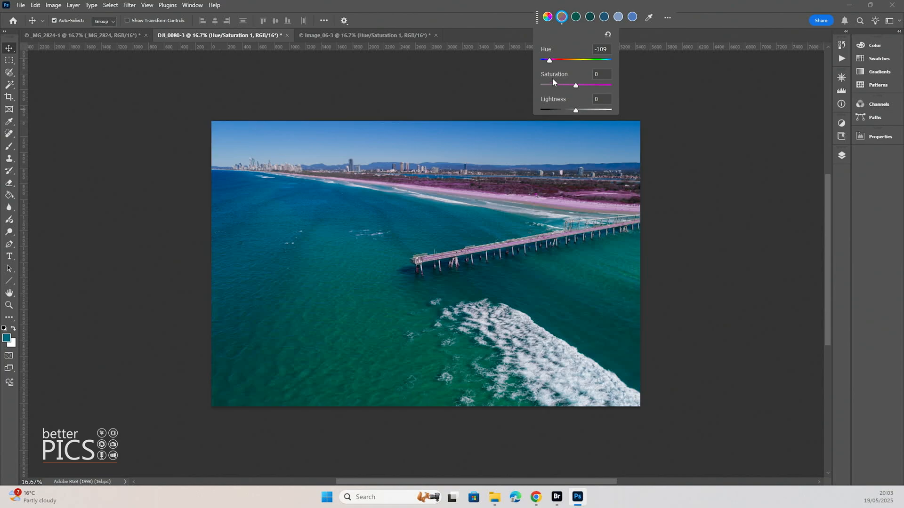
drag(549, 60, 570, 60)
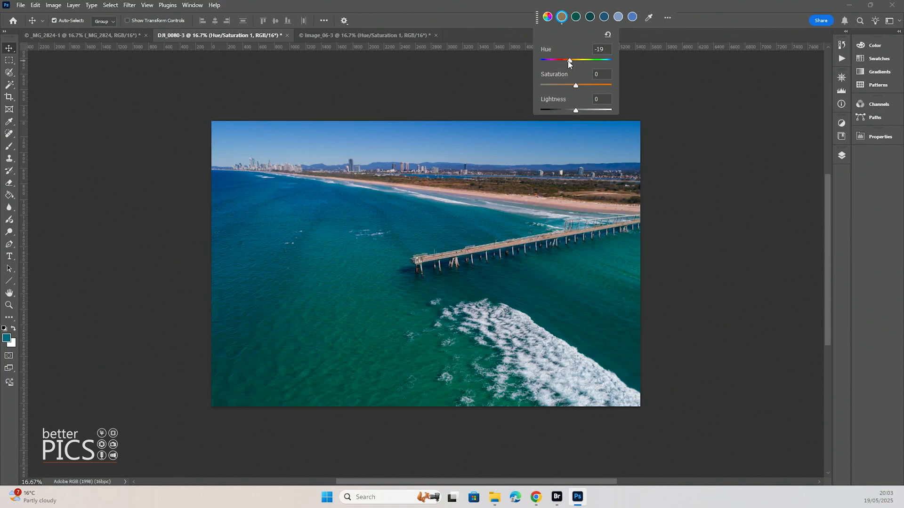
Test the sand tone's saturation up to maximum and its lightness, then reset both
drag(575, 85, 571, 85)
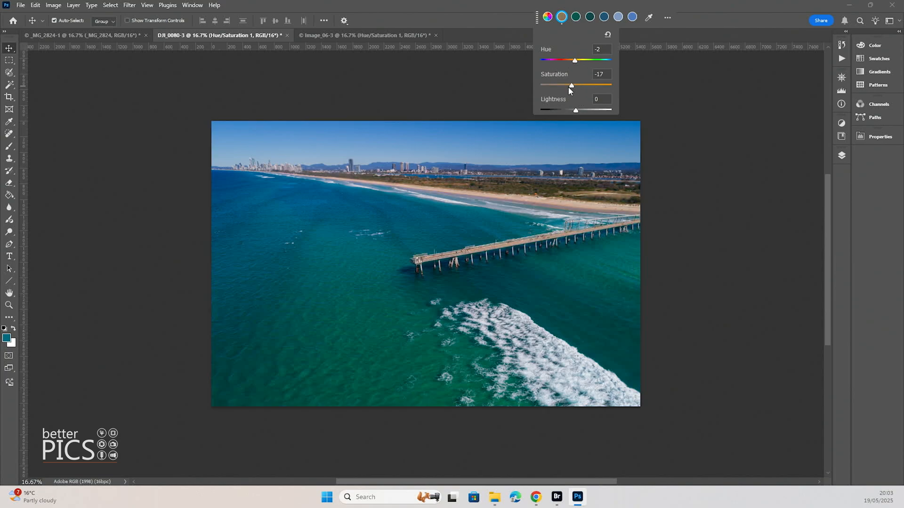
drag(571, 85, 611, 85)
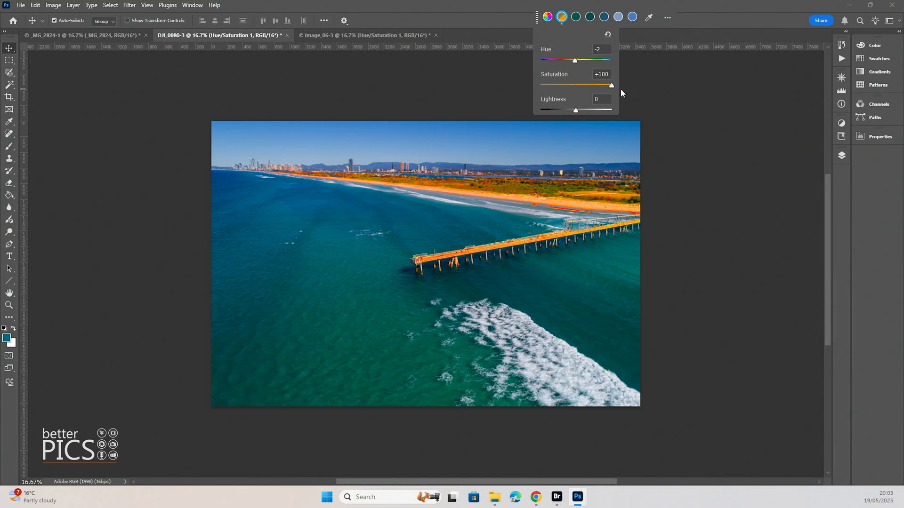
drag(611, 85, 571, 85)
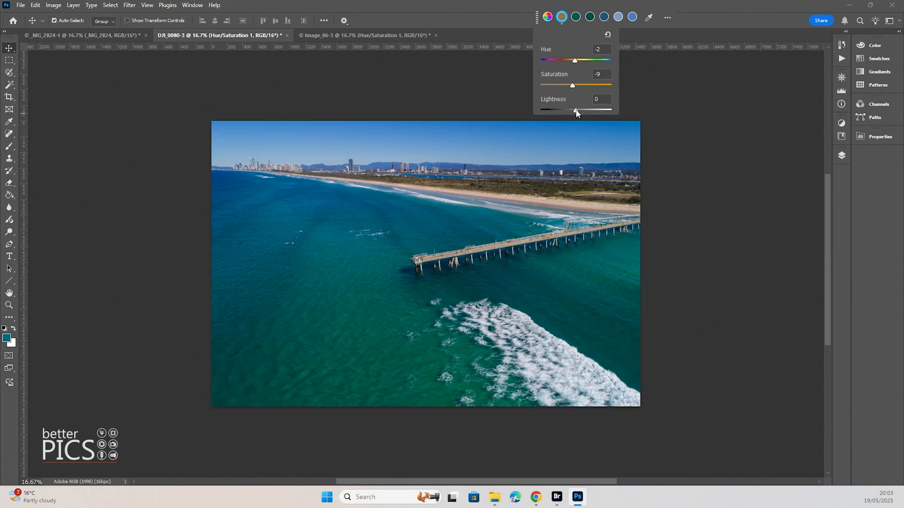
drag(575, 110, 576, 111)
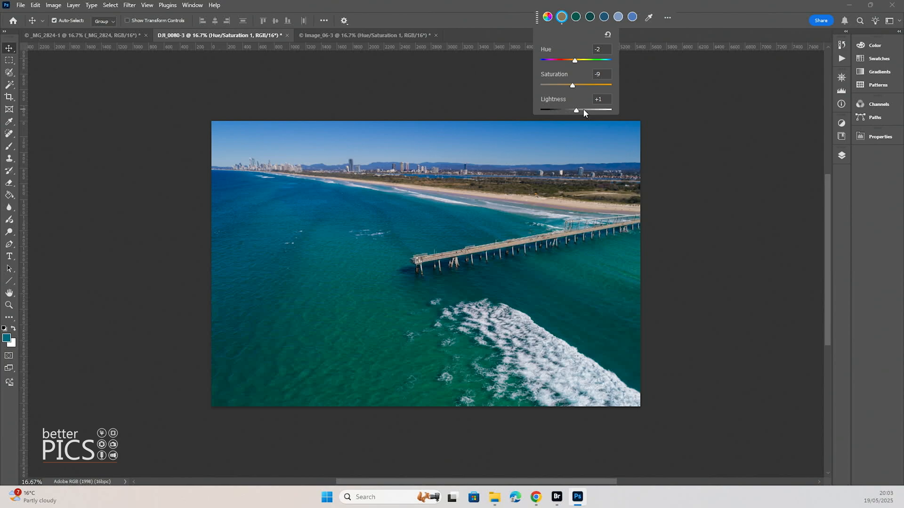
drag(574, 110, 594, 110)
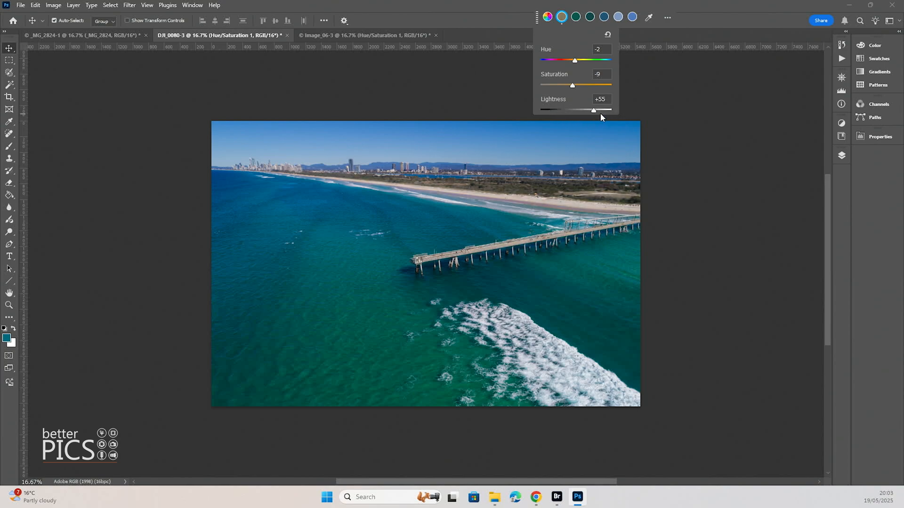
drag(593, 110, 565, 110)
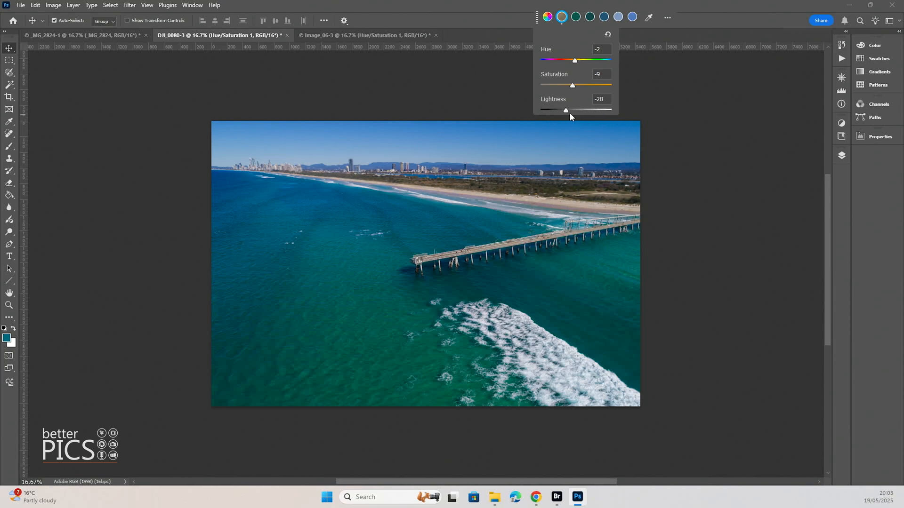
drag(566, 110, 576, 110)
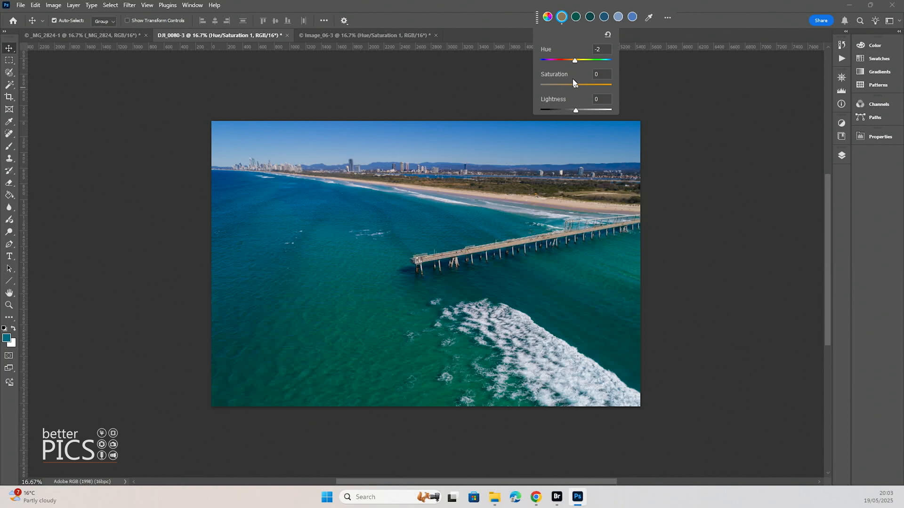
Shift the sea-green tone toward bright green, then return it to normal
click(589, 17)
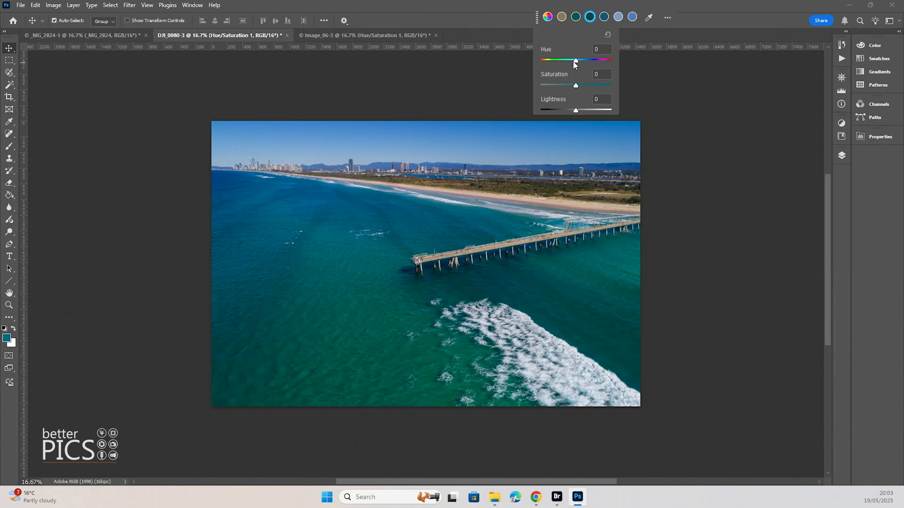
drag(575, 61, 554, 61)
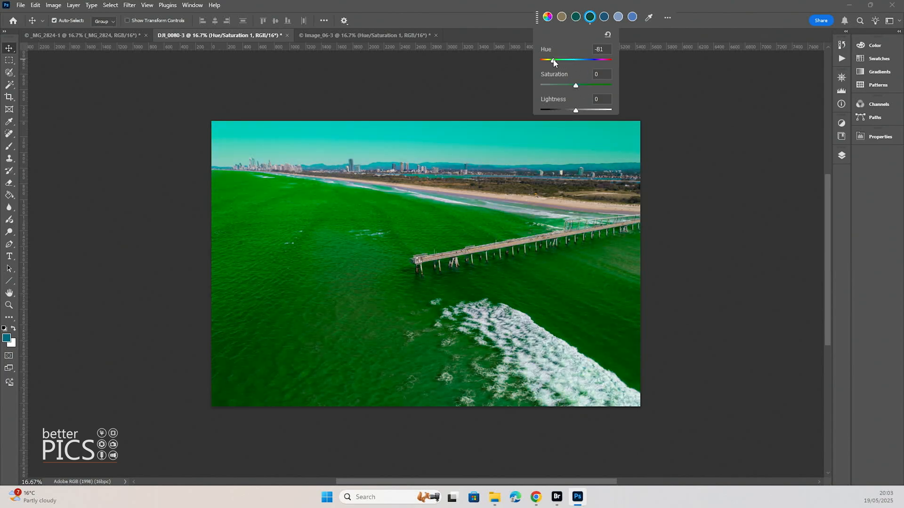
drag(552, 61, 562, 60)
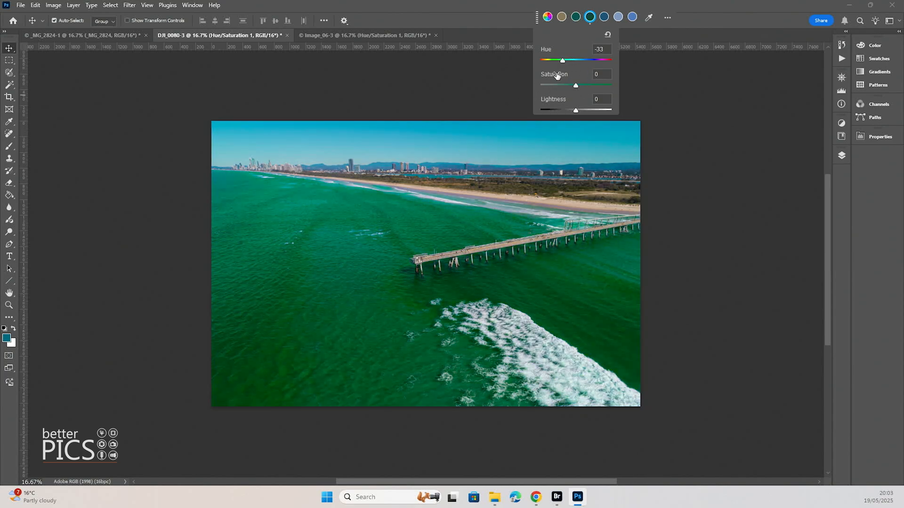
drag(561, 59, 565, 60)
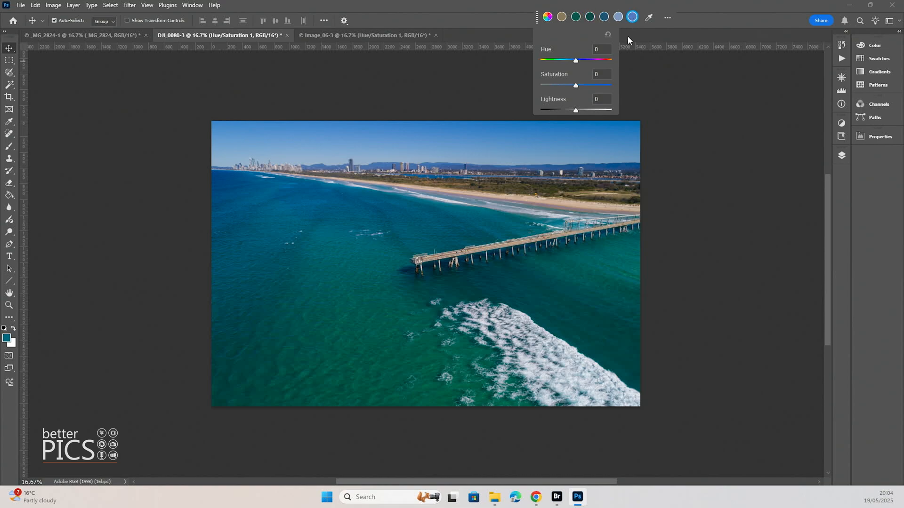
Swing the sky and water blues through green, violet and cyan, then back to original
drag(576, 61, 574, 60)
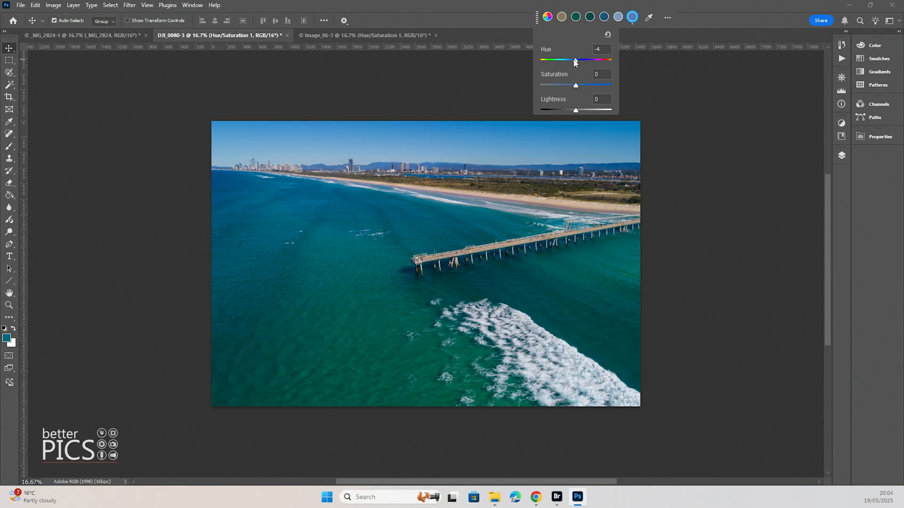
drag(574, 61, 552, 61)
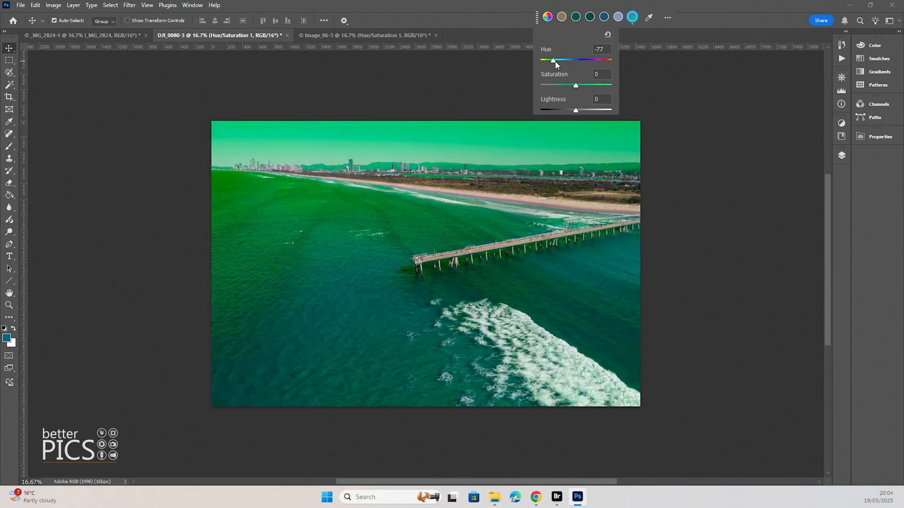
drag(552, 59, 573, 60)
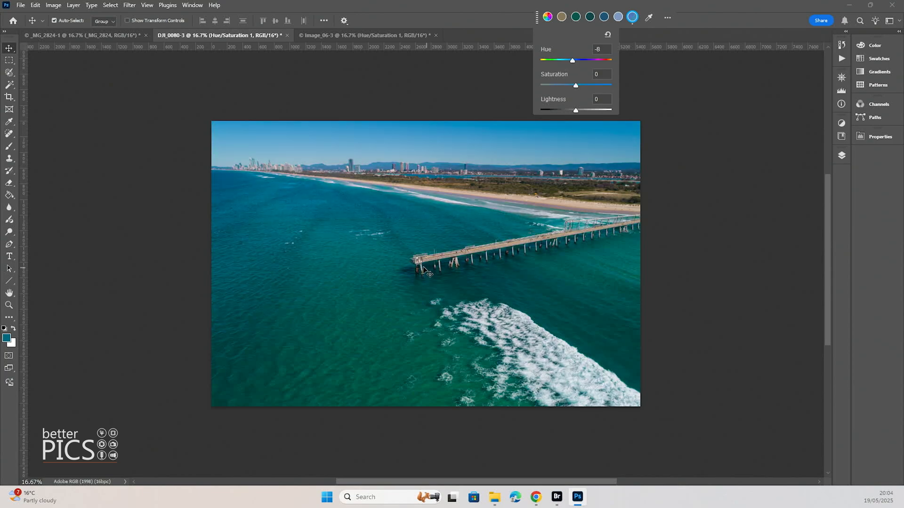
drag(572, 60, 582, 60)
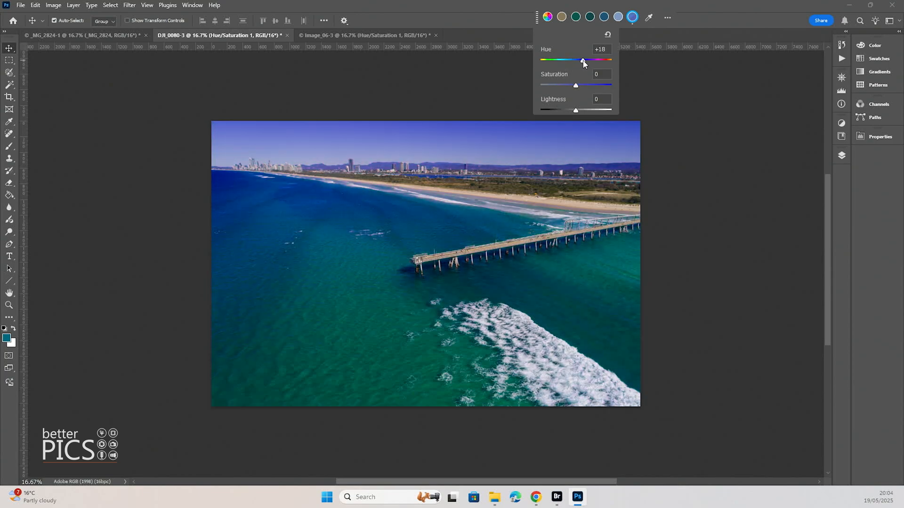
drag(582, 61, 559, 61)
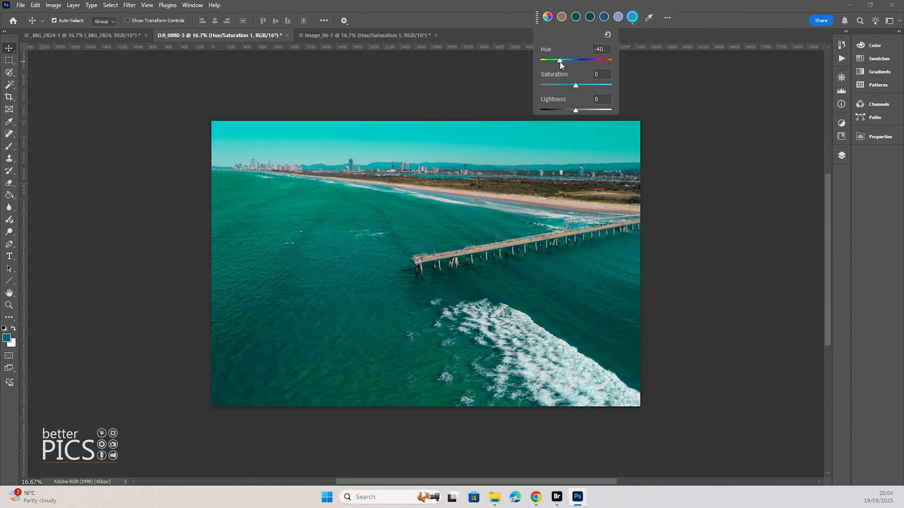
drag(559, 60, 575, 61)
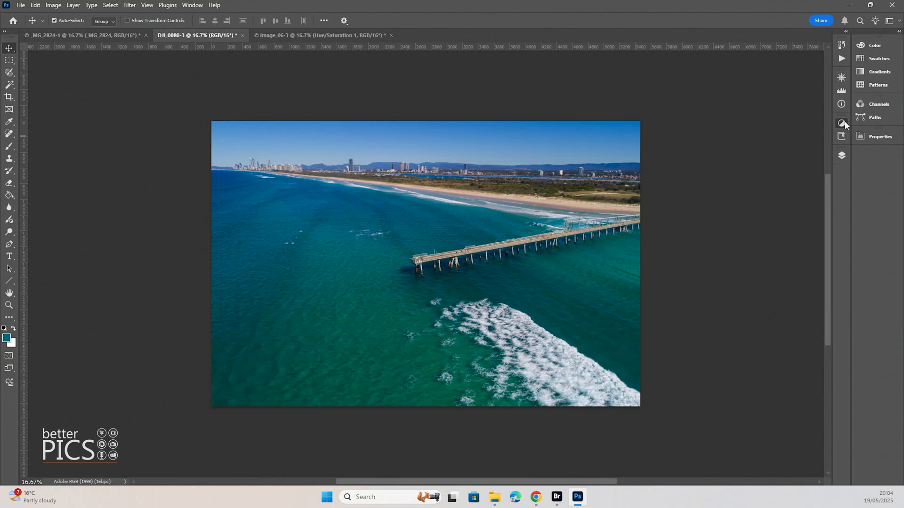
click(840, 124)
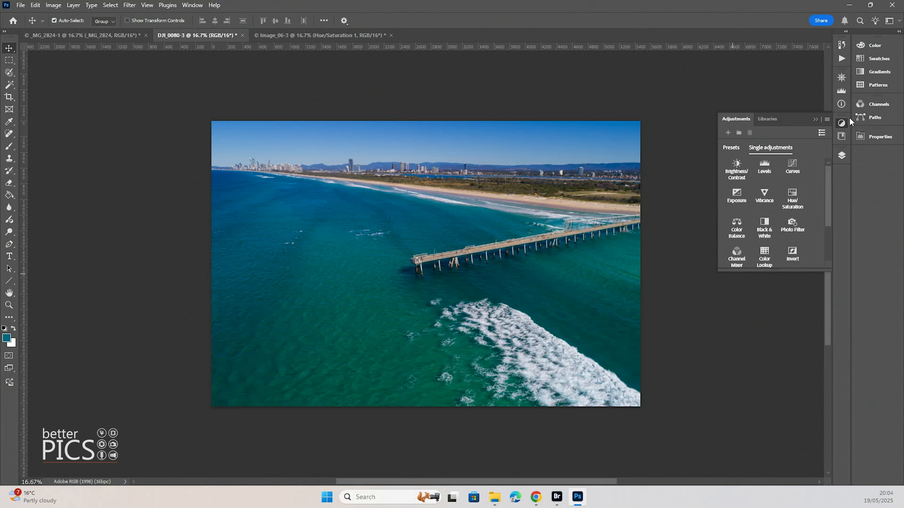
click(841, 123)
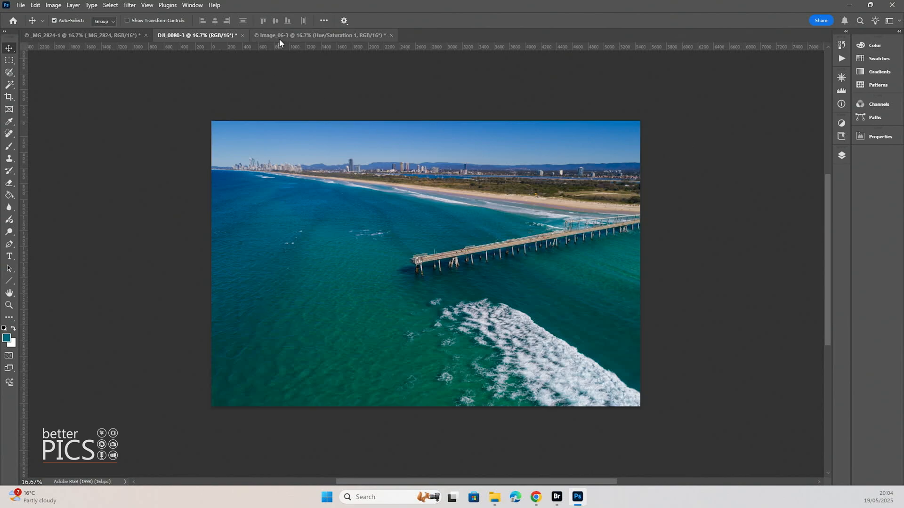
Switch to the snowy mountain photo and shift the brown hillside hue toward red and back
click(80, 35)
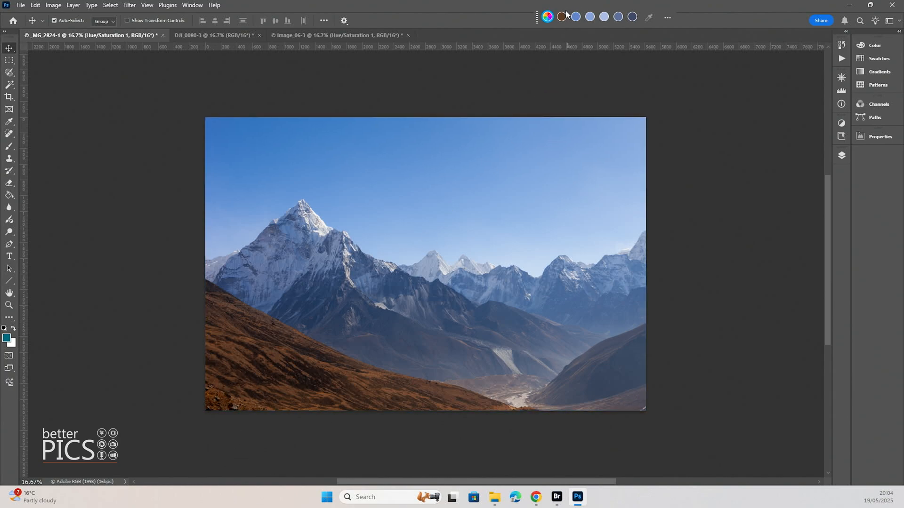
drag(575, 60, 566, 61)
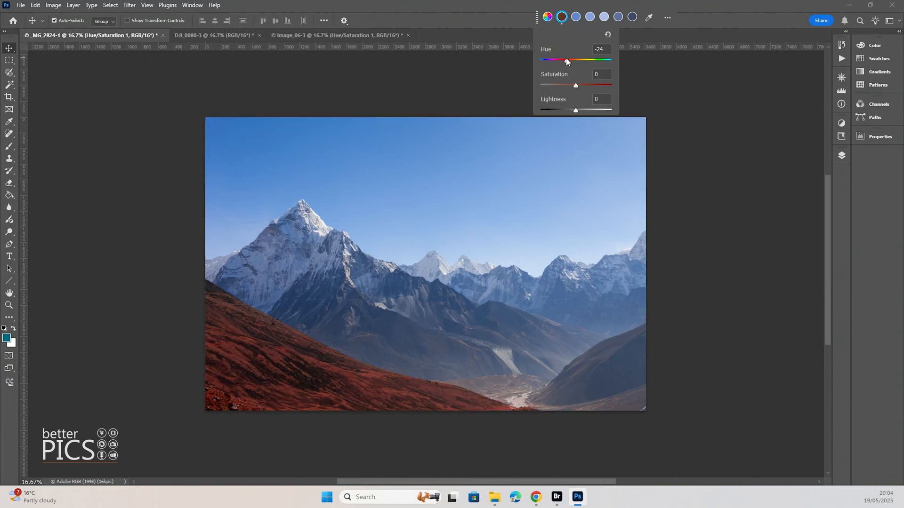
drag(565, 60, 576, 61)
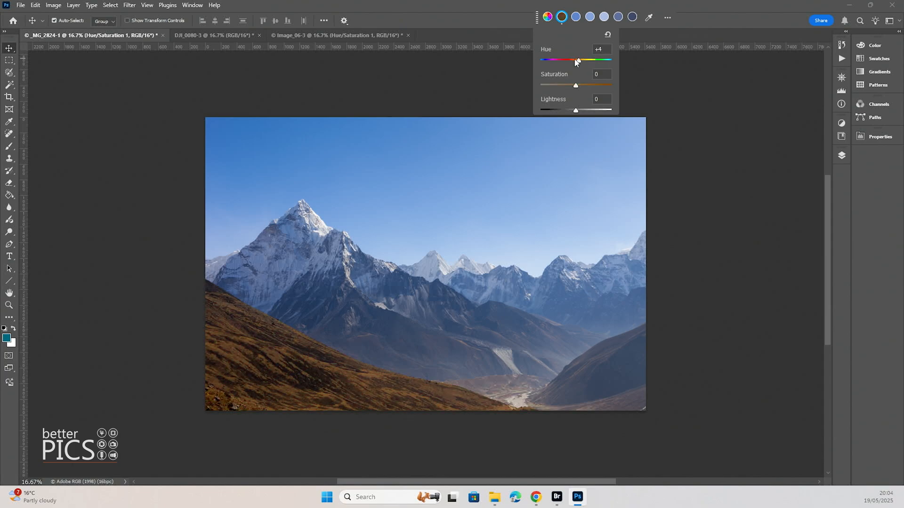
drag(576, 61, 583, 61)
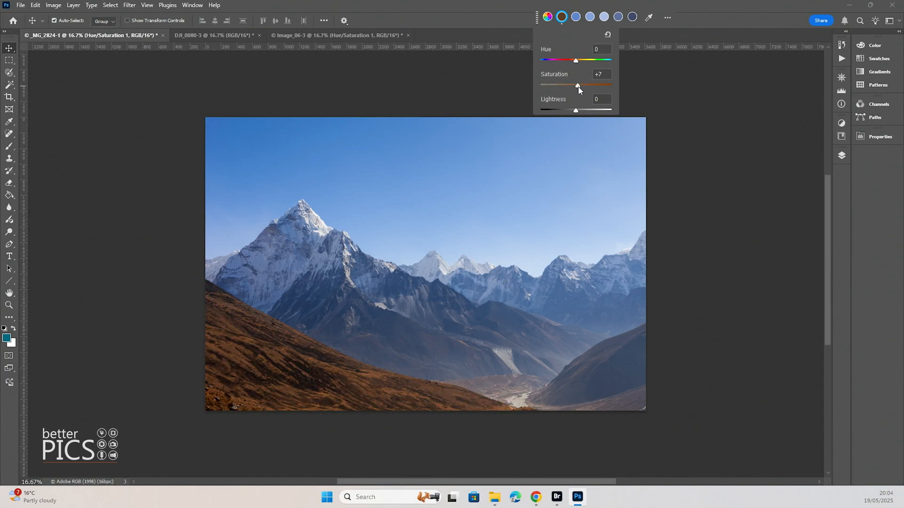
Mute the hillside, then push it to vivid orange and bring saturation back down
drag(577, 86, 572, 85)
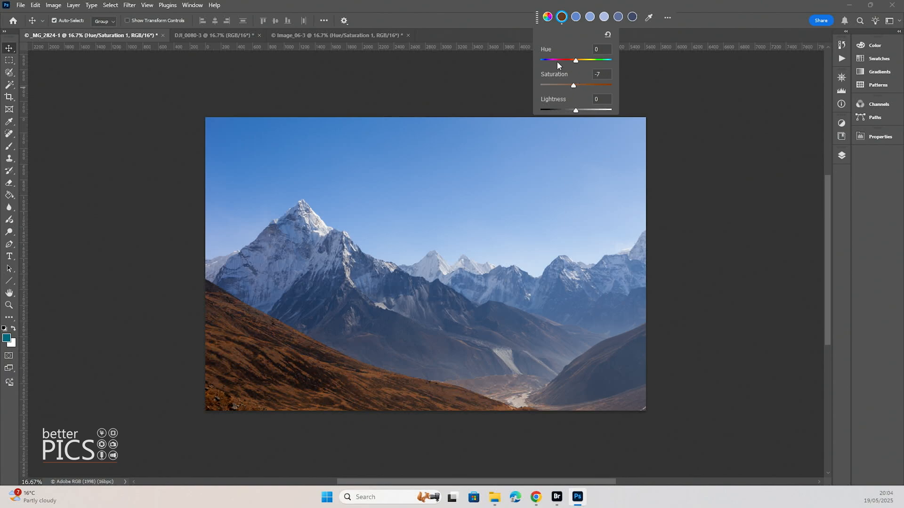
drag(571, 85, 575, 85)
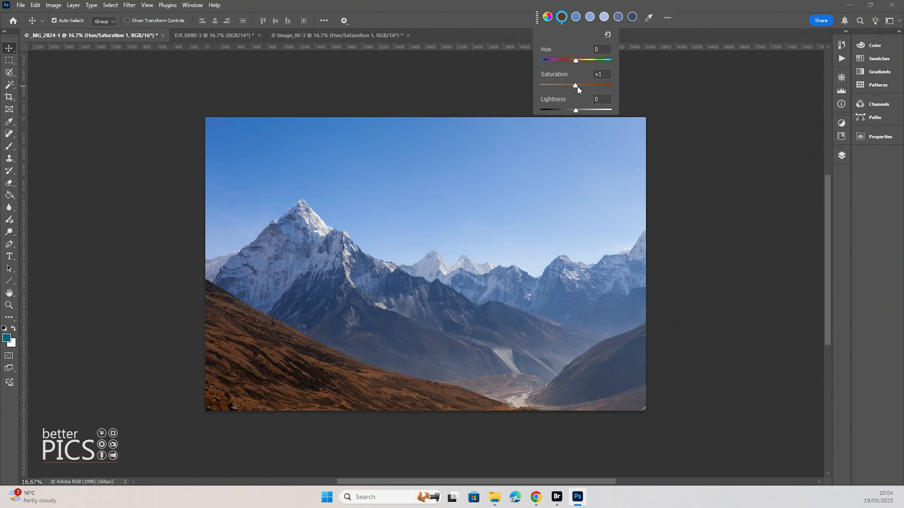
drag(574, 85, 594, 85)
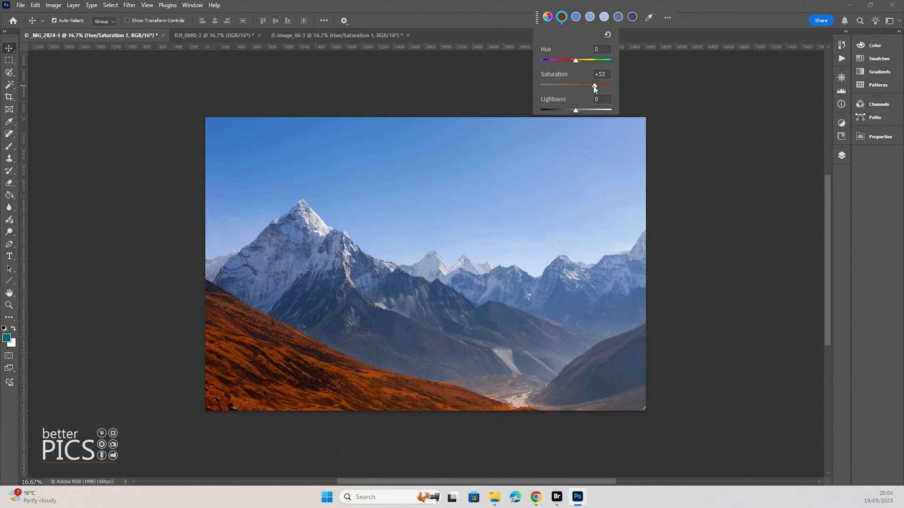
drag(593, 86, 558, 85)
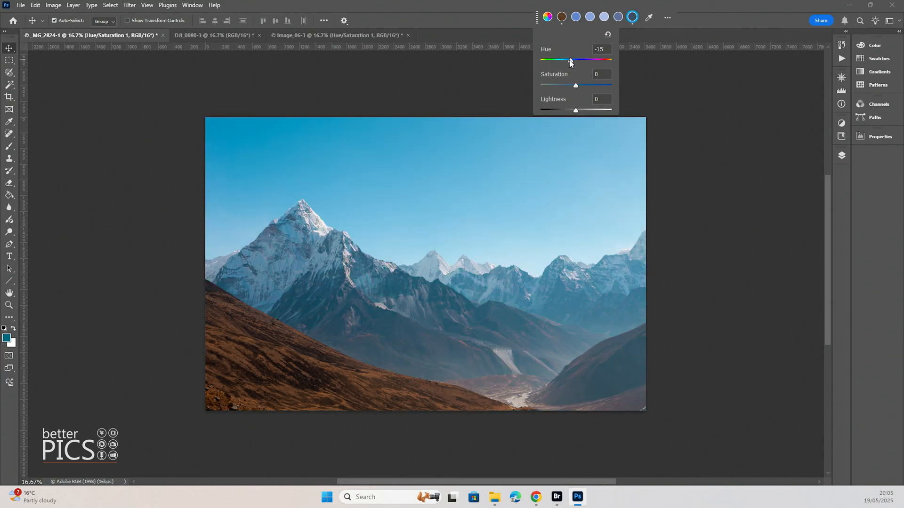
Turn the blue sky purple and back, fine-tune its saturation, and close the controls
drag(569, 60, 588, 59)
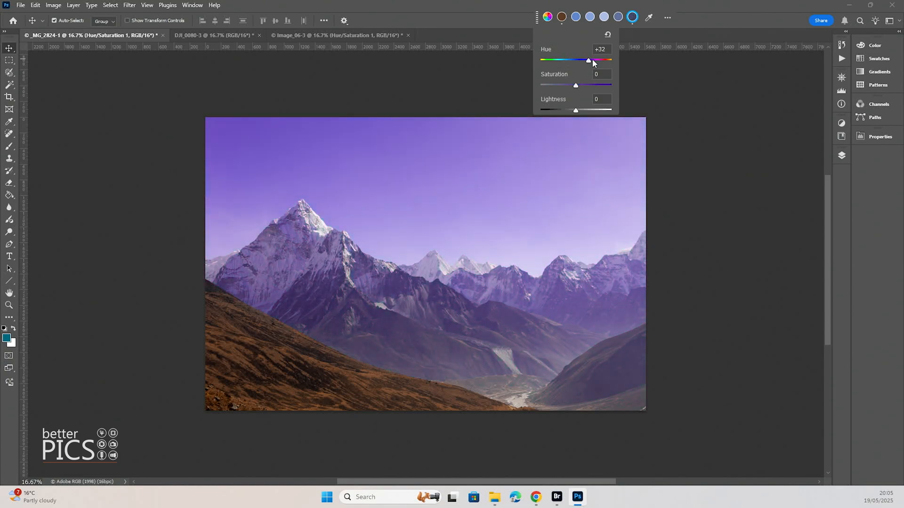
drag(588, 60, 572, 60)
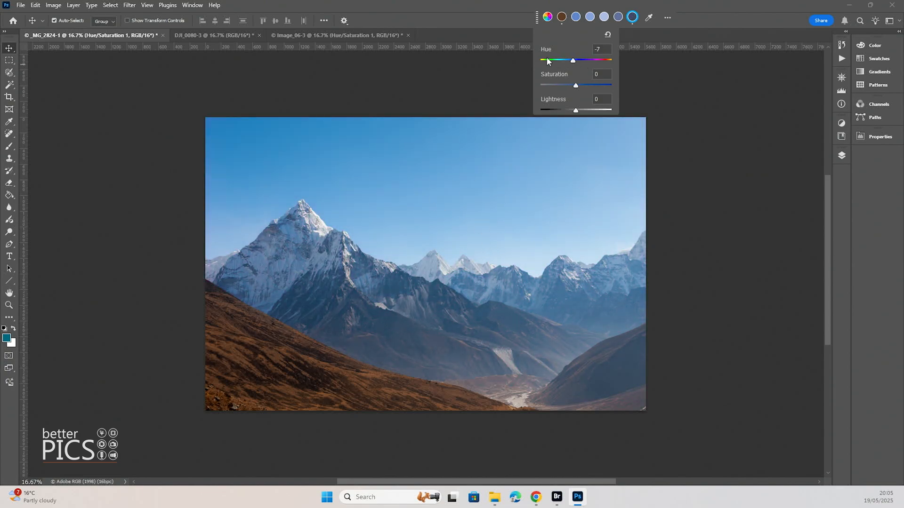
drag(575, 86, 573, 85)
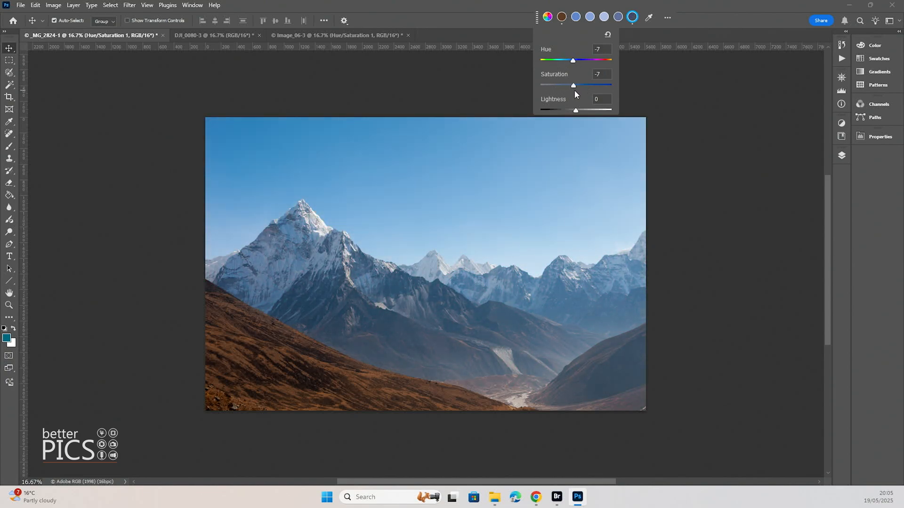
drag(573, 85, 575, 85)
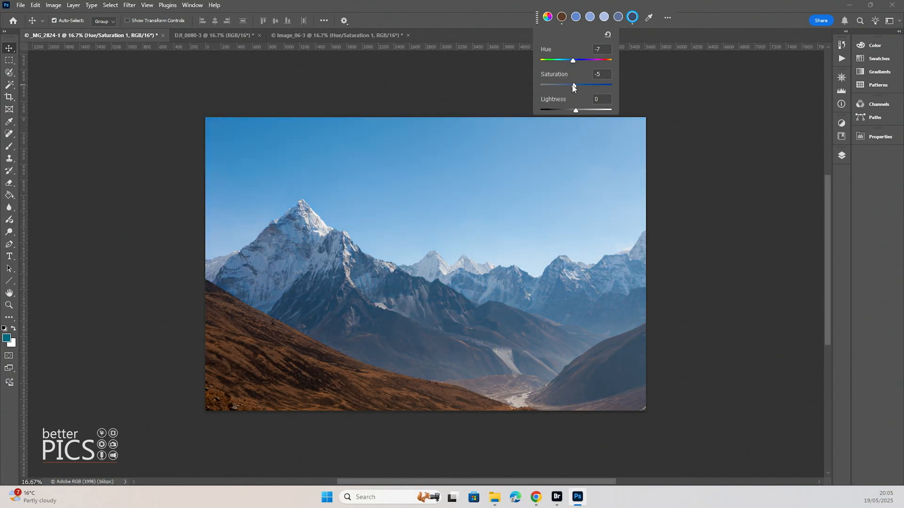
drag(571, 84, 575, 84)
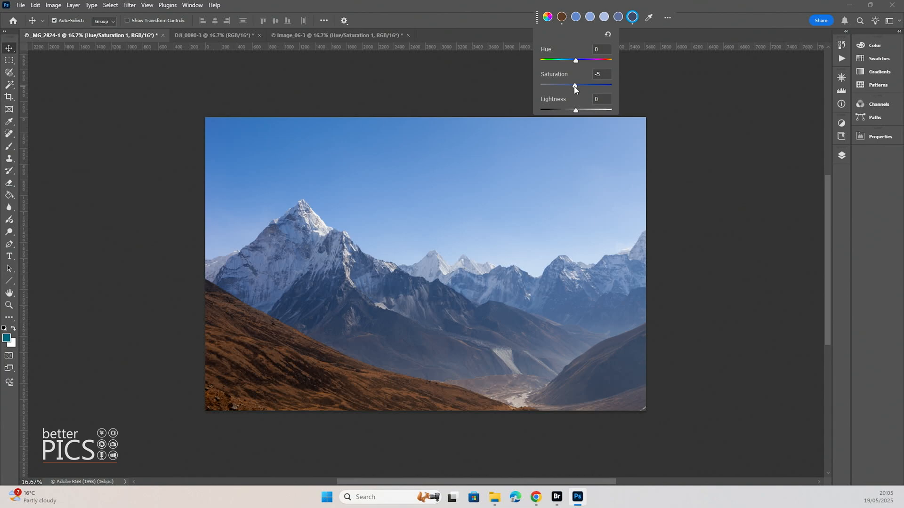
click(740, 139)
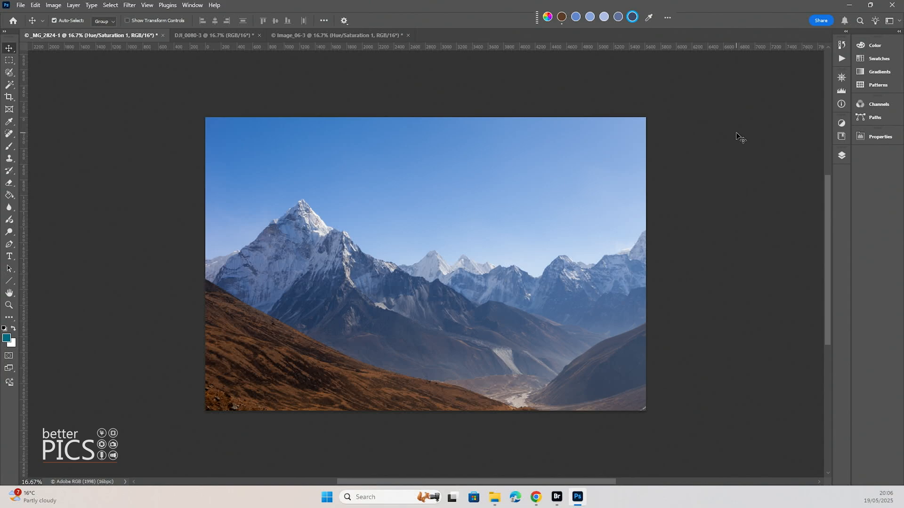
mouse_move(839, 202)
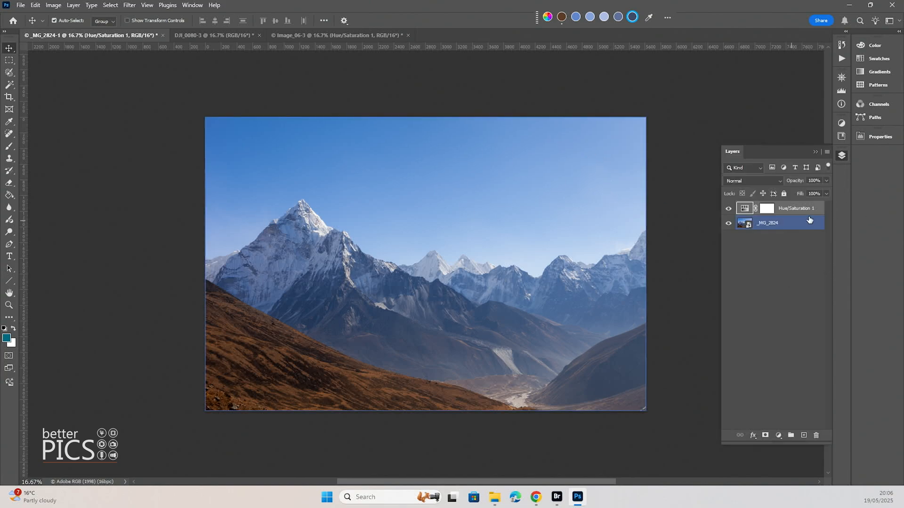
Select the Hue/Saturation 1 layer in the Layers panel for deletion
click(796, 208)
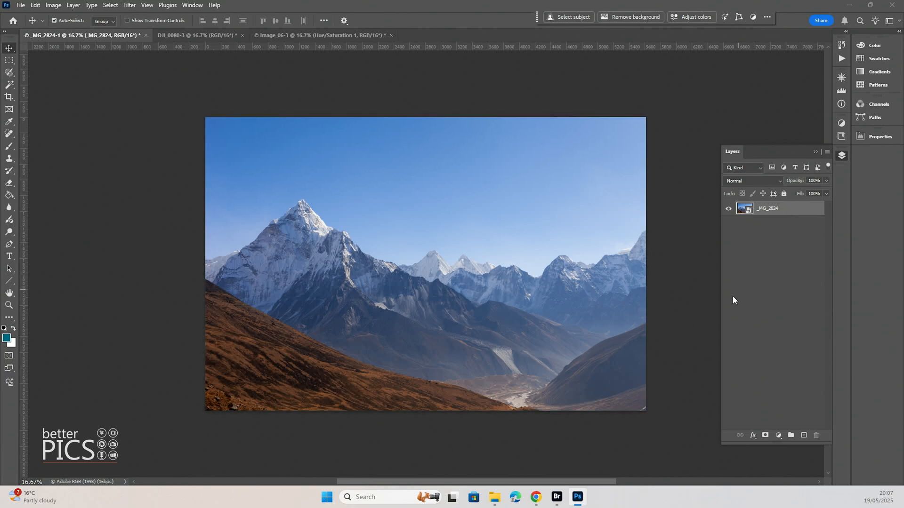
mouse_move(224, 102)
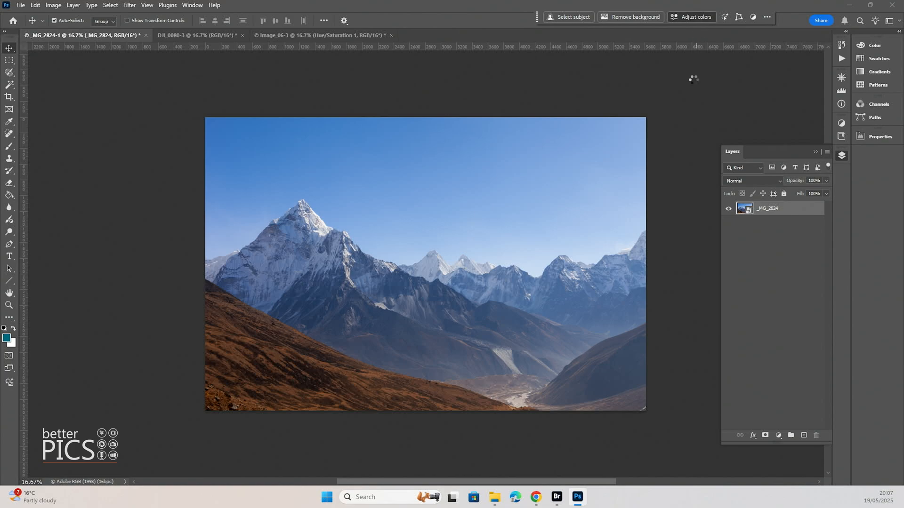
Generate a Hue/Saturation layer from the mountain photo's colors, nudge pale blue saturation, then close it
click(778, 435)
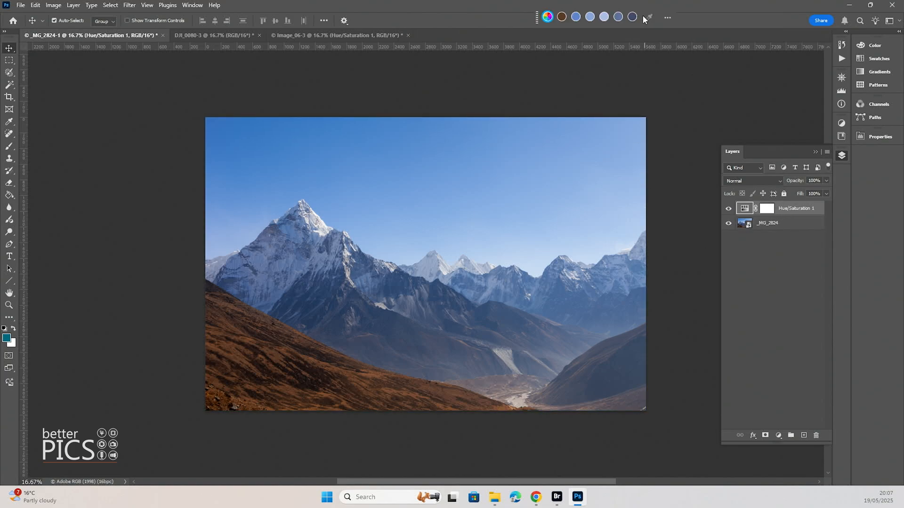
click(603, 16)
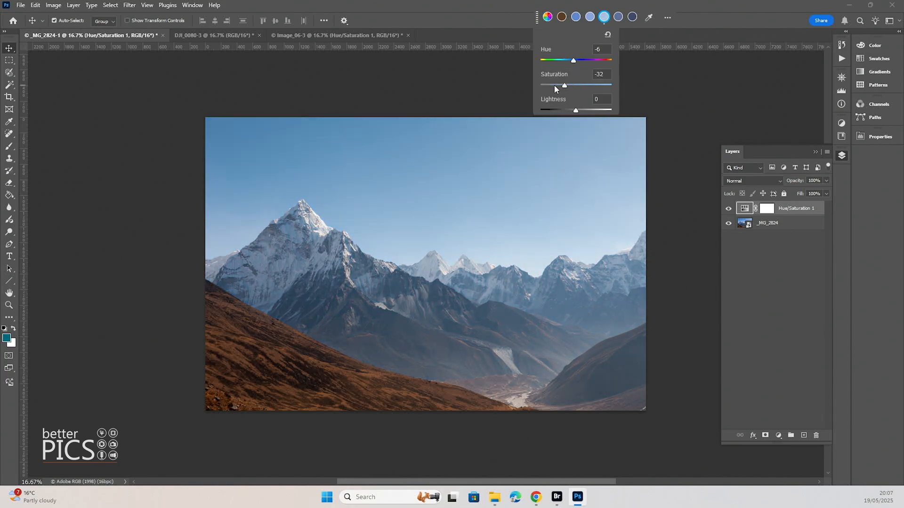
drag(564, 85, 557, 85)
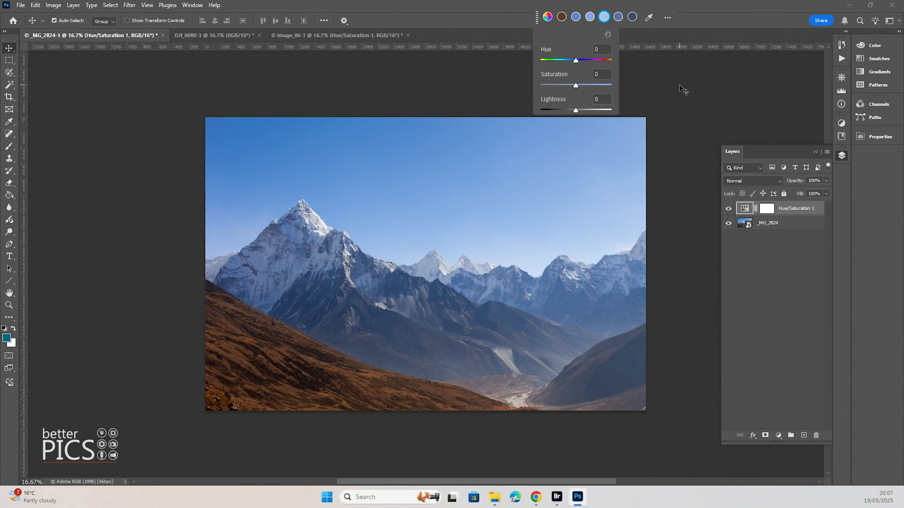
click(337, 35)
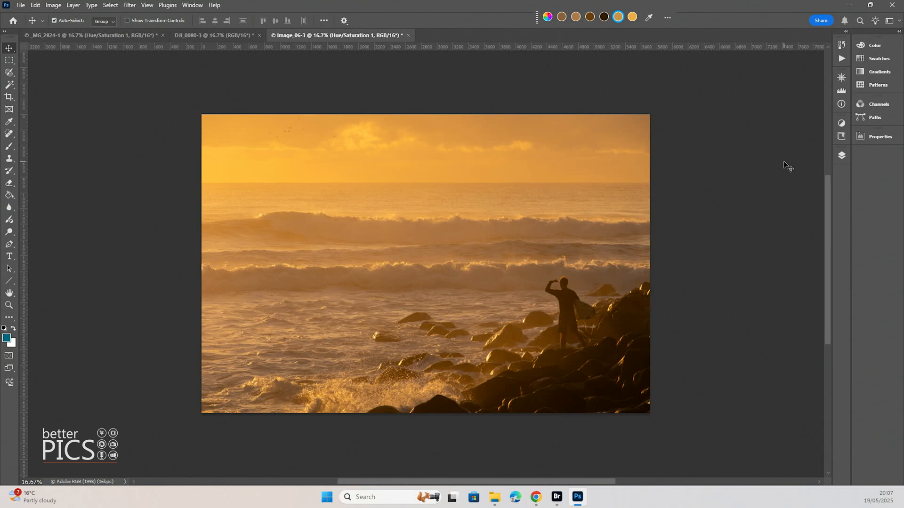
mouse_move(787, 166)
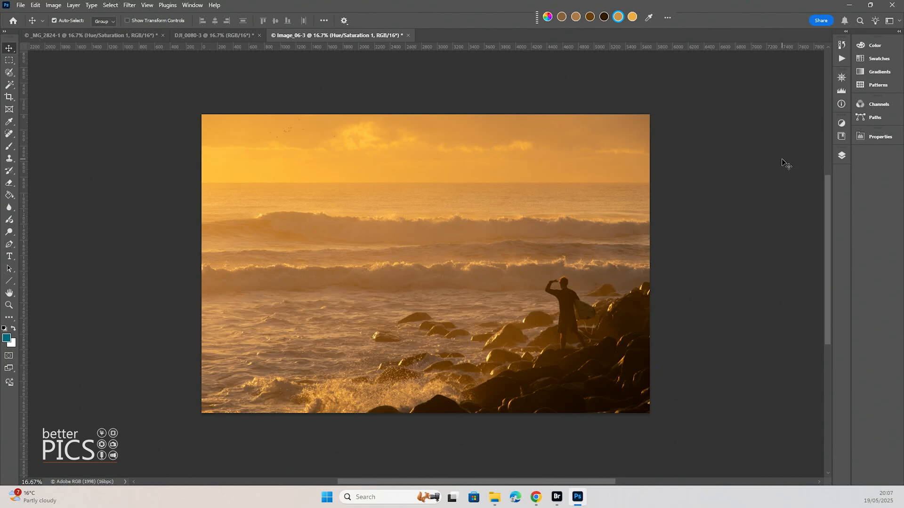
mouse_move(747, 99)
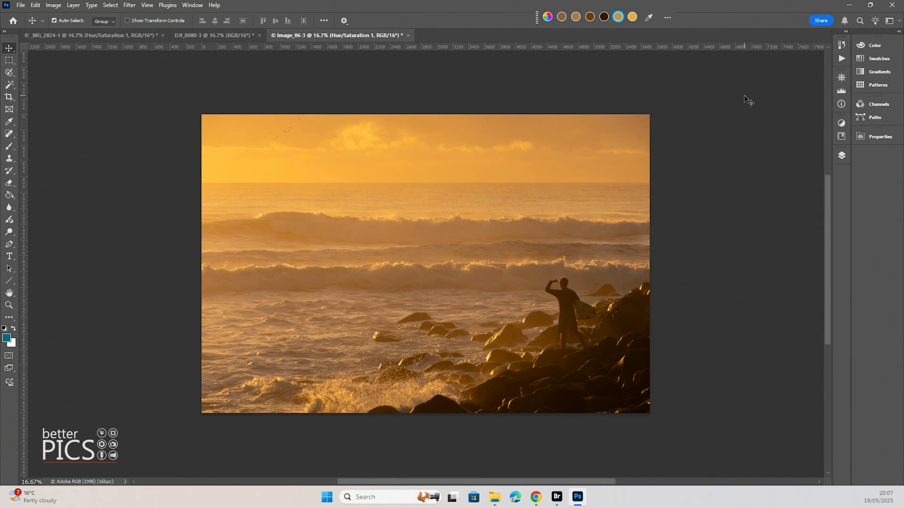